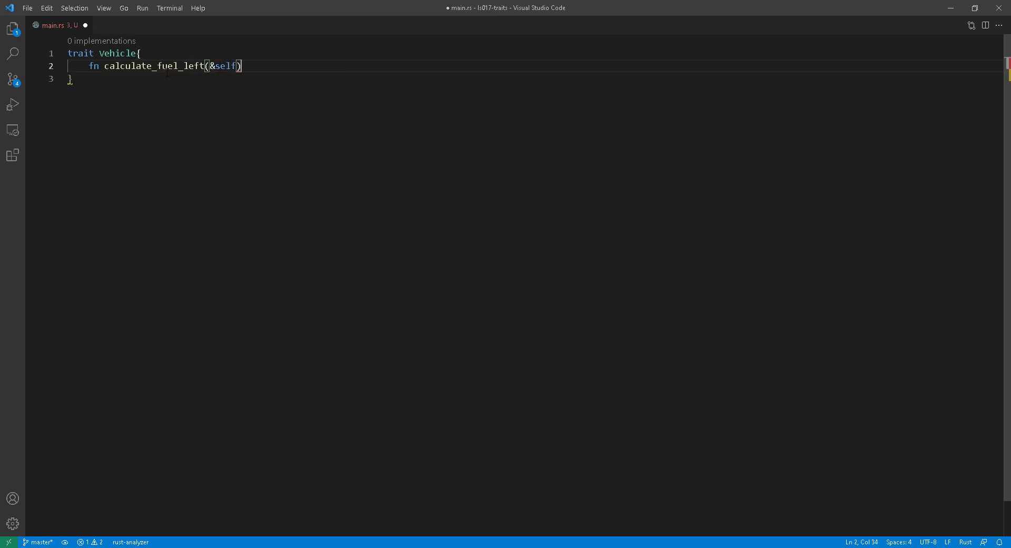
# Step: Finish the Vehicle trait with calculate_fuel_left returning i32 and display_fuel_left(&self)
pyautogui.write('->i32;')
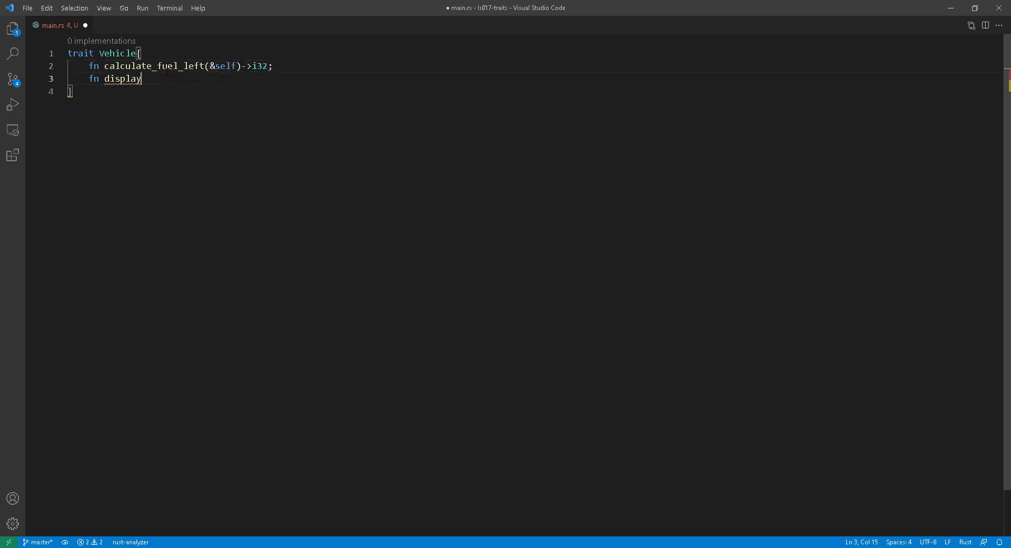
pyautogui.write('_fuel_left(&self);')
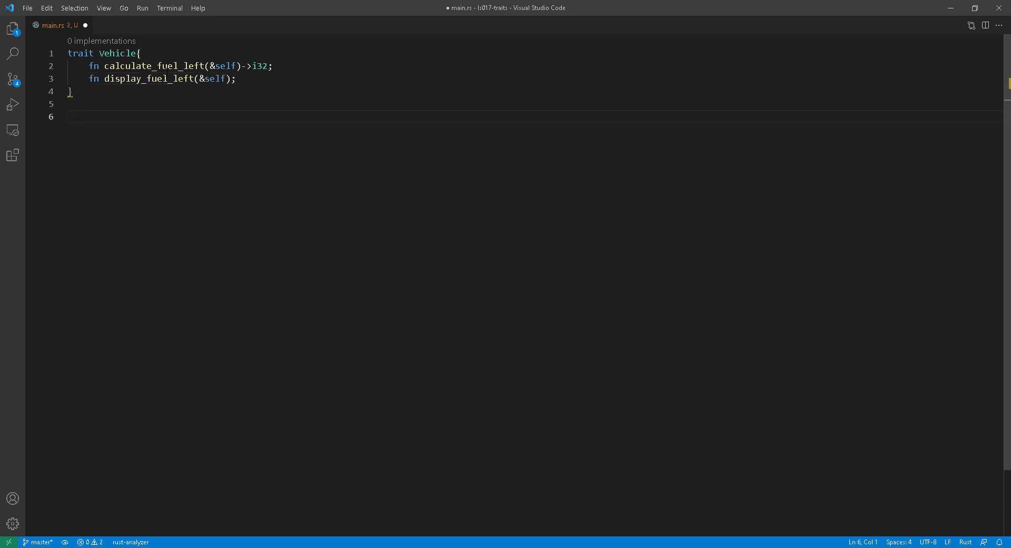
# Step: Declare struct Car with fuel_tank_capacity: i32 and fuel_consumed: i32 fields
pyautogui.write('struct Car{')
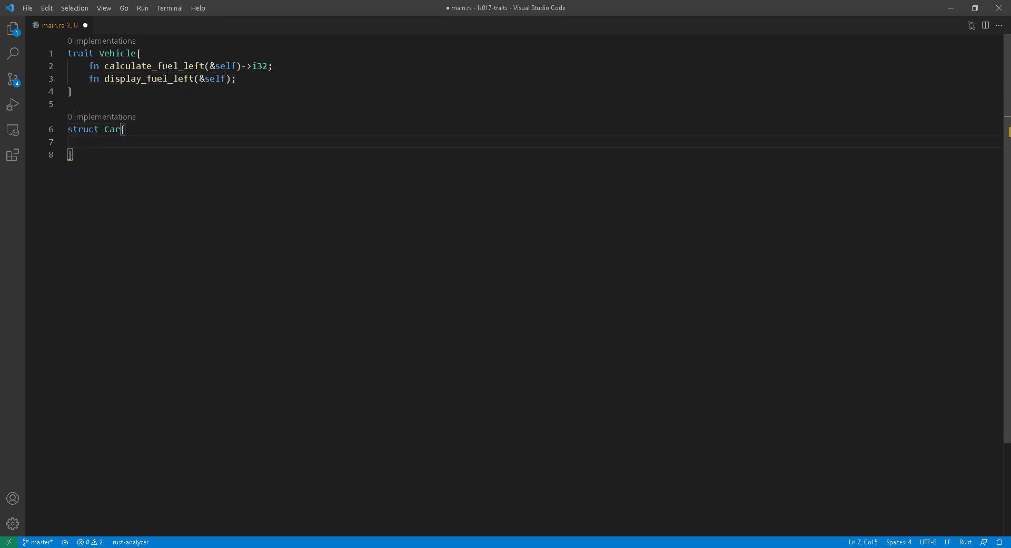
pyautogui.write('fuel_tank_ca')
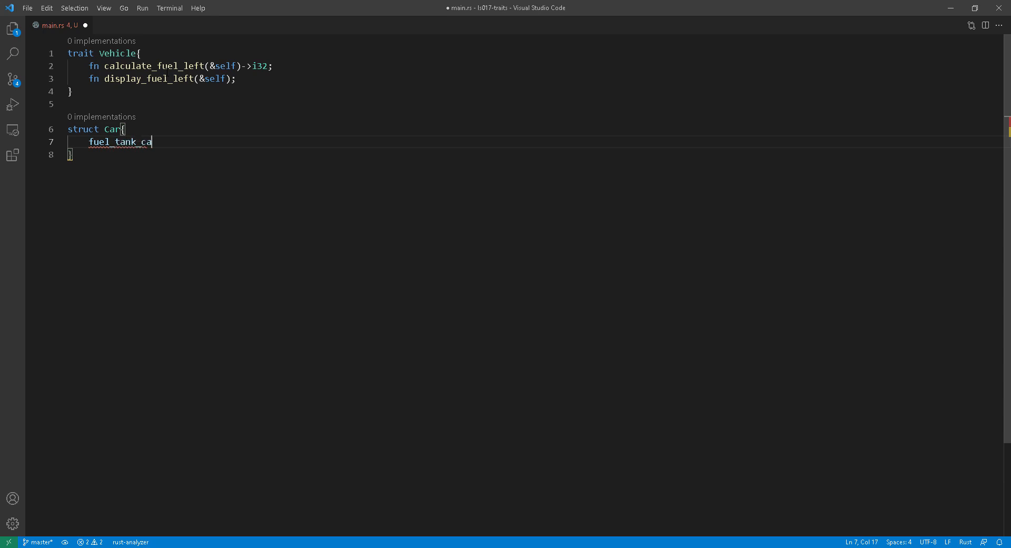
pyautogui.write('pacity: i32,')
pyautogui.write('fuel_consumed')
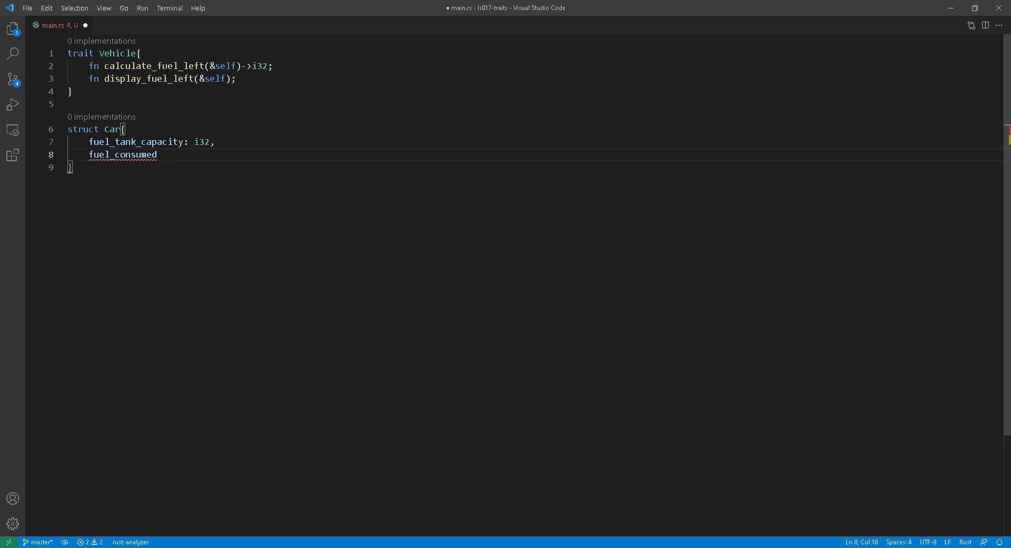
pyautogui.write(': i32,')
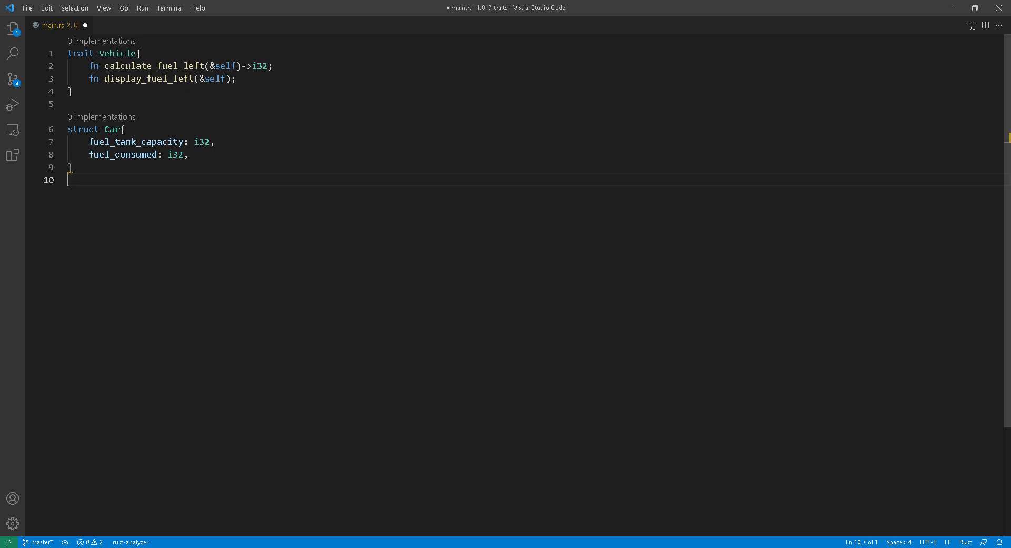
# Step: Implement Vehicle for Car with calculate_fuel_left returning self.fuel_tank_capacity - self.fuel_consumed
pyautogui.write('impl Vehicle for Car{')
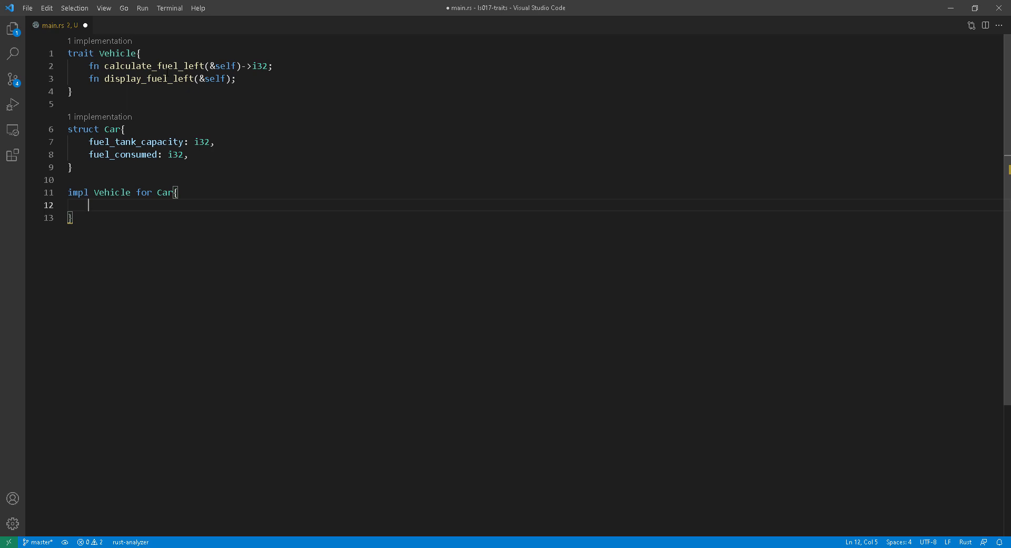
pyautogui.write('fn calculate_fuel_left(&self) ->i32 {')
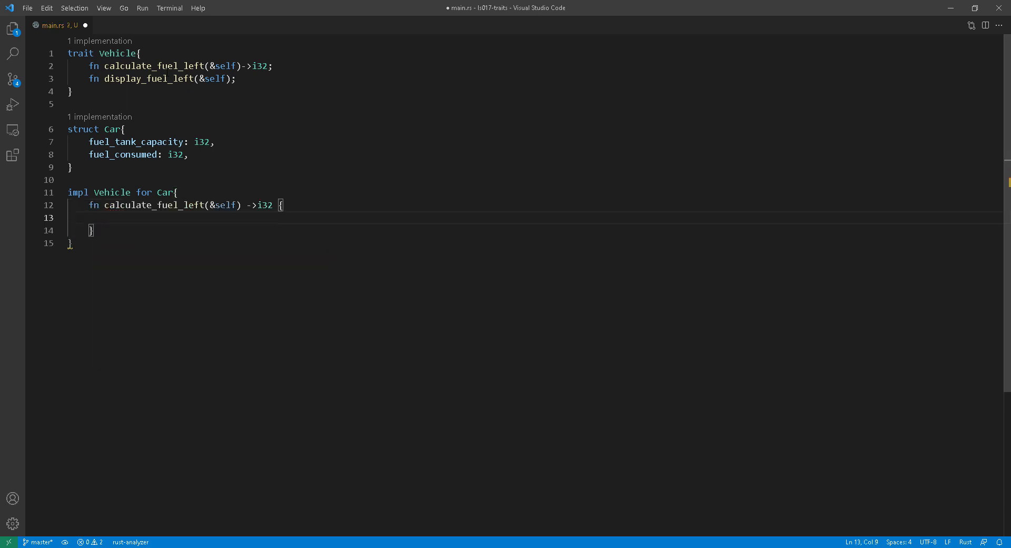
pyautogui.write('s')
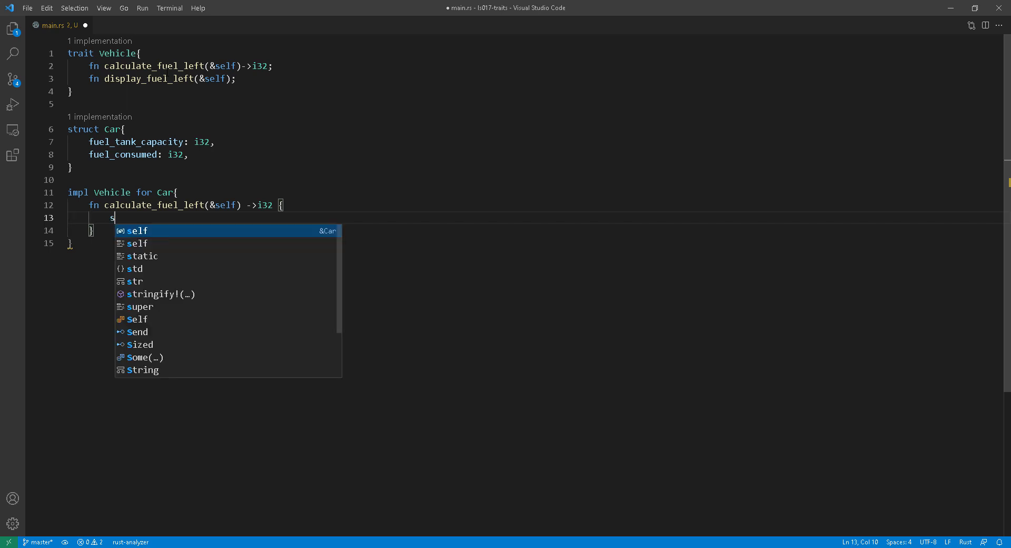
pyautogui.write('elf.fuel')
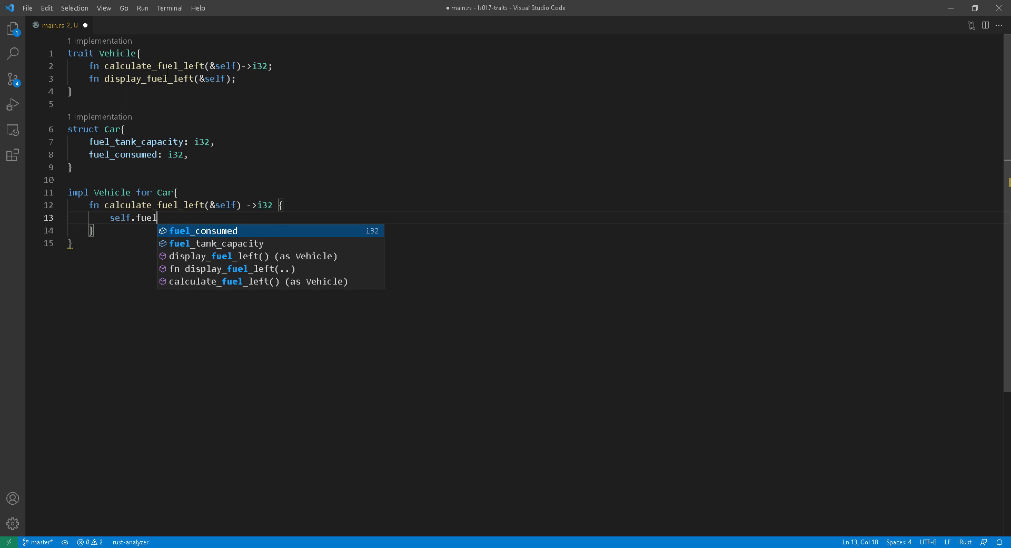
pyautogui.click(218, 243)
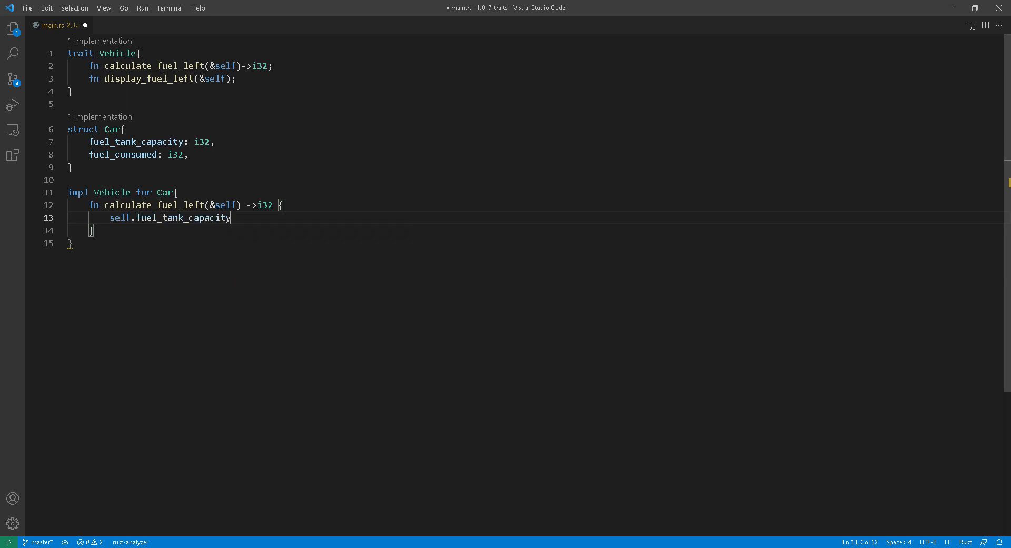
pyautogui.write('-self.')
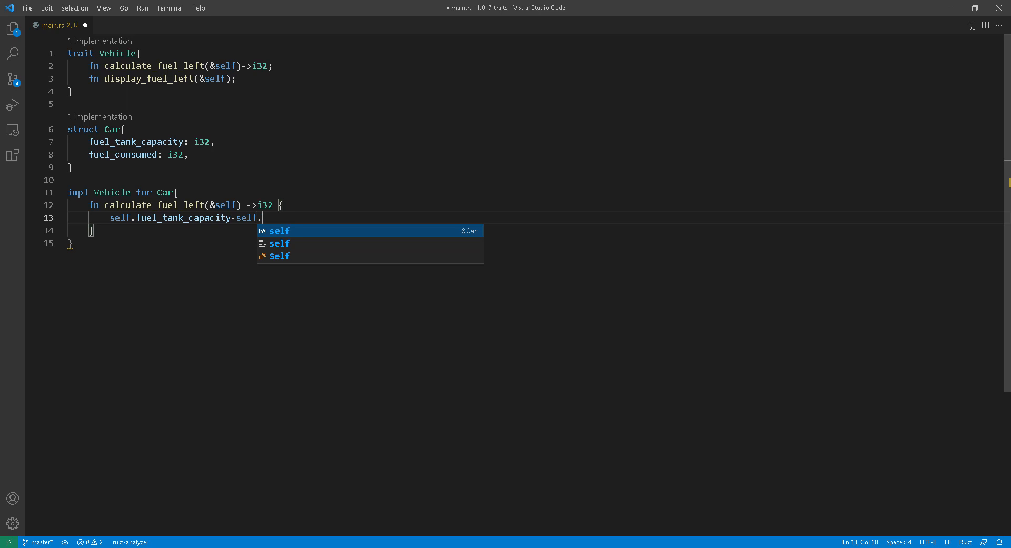
pyautogui.write('fuel_consumed')
pyautogui.write('fn')
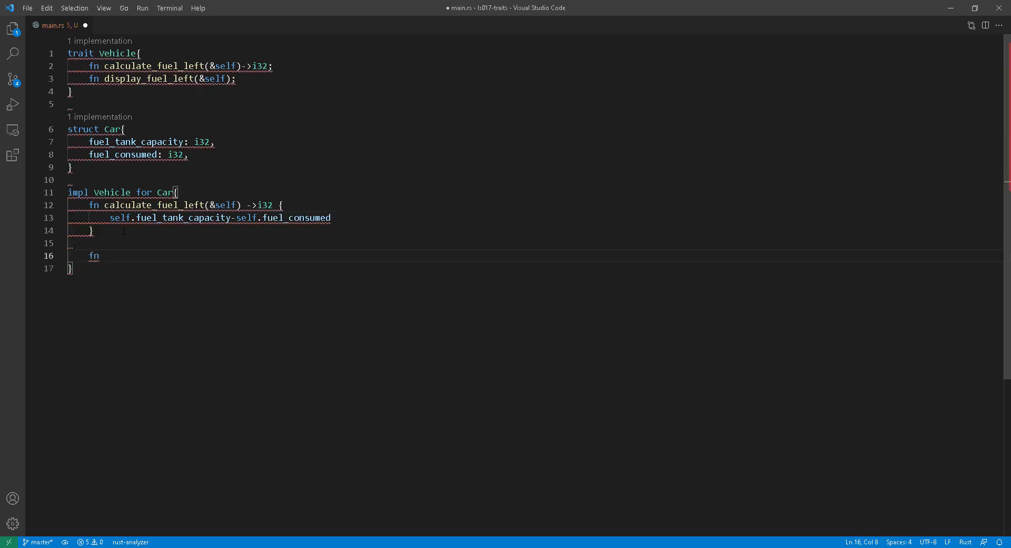
# Step: Add display_fuel_left(&self) printing the fuel left via println! and self.calculate_fuel_left()
pyautogui.write('display_fuel_left(&self) {')
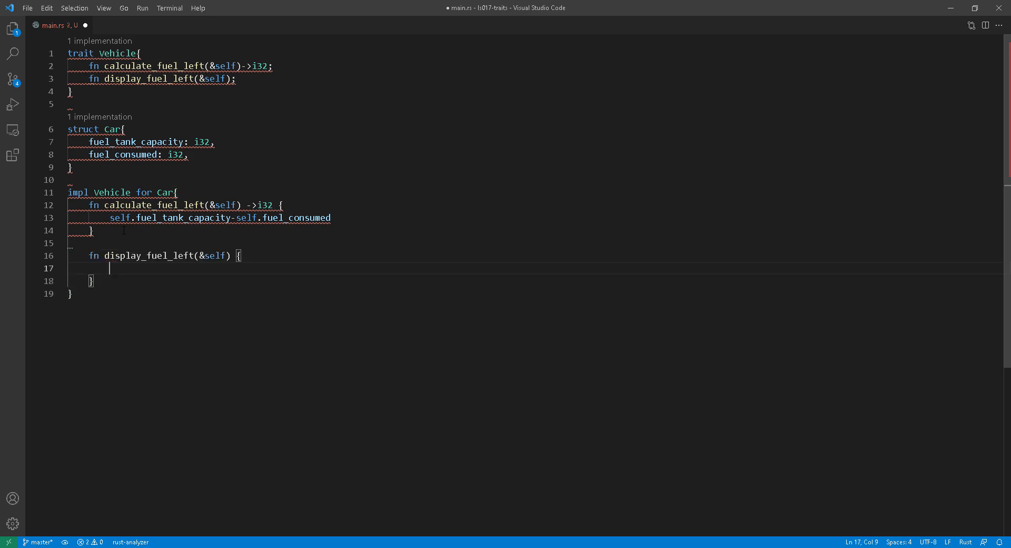
pyautogui.write('println!("f")')
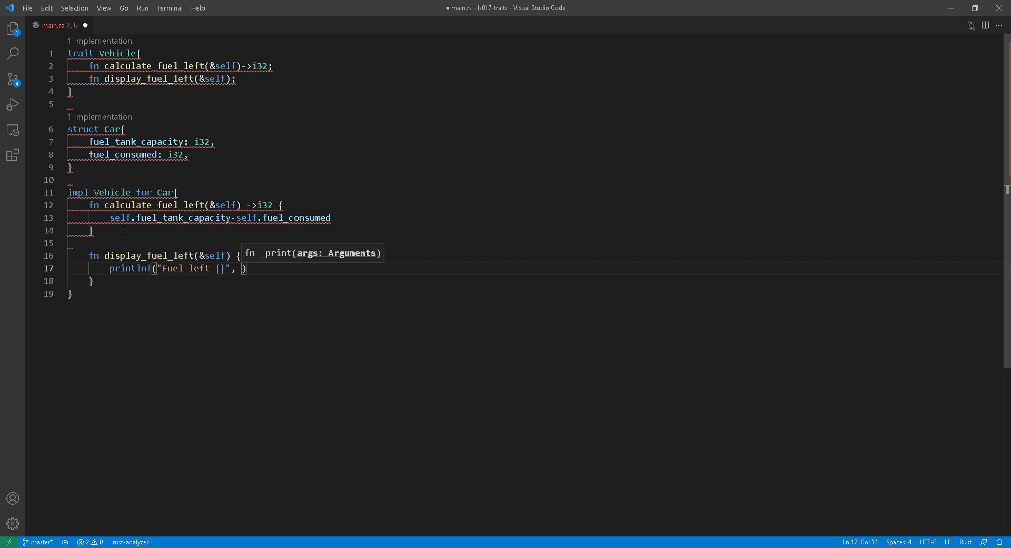
pyautogui.write('self.calculate_fuel_left(')
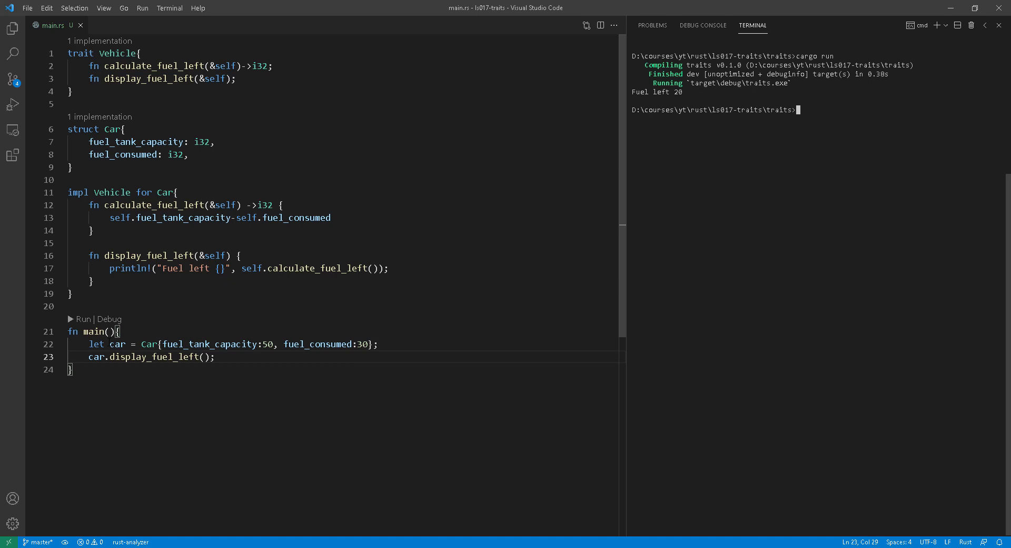
# Step: Clear the terminal with cls after running the Car program
pyautogui.write('cls')
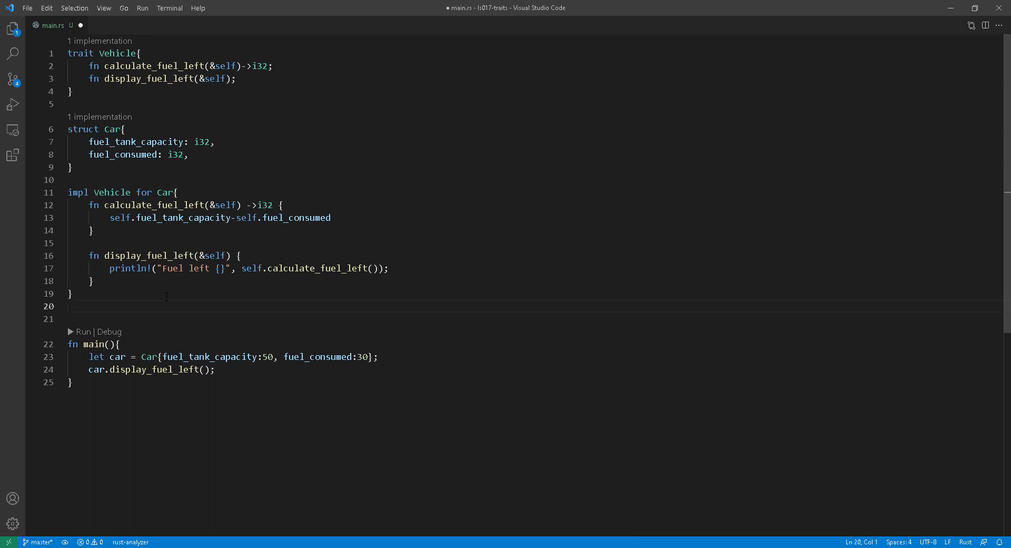
# Step: Declare struct Motorcycle with fuel_tank_capacity and fuel_consumed i32 fields
pyautogui.write('struct Moto')
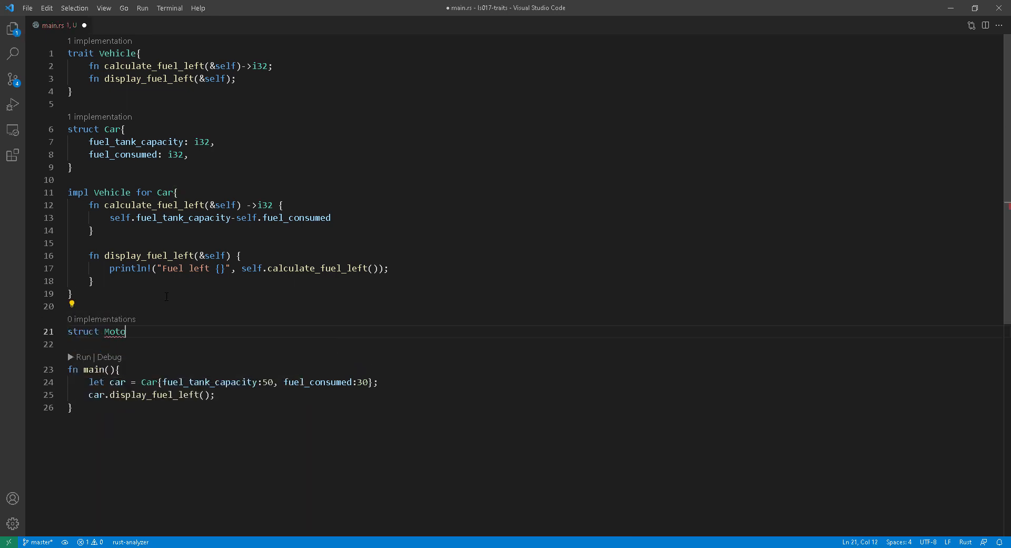
pyautogui.write('rcycle{}')
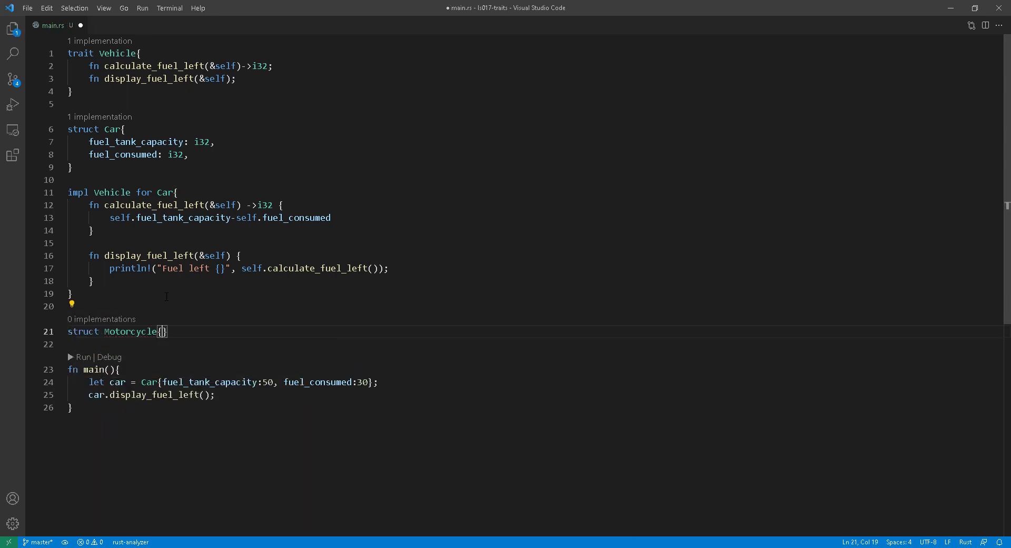
pyautogui.write('fuel')
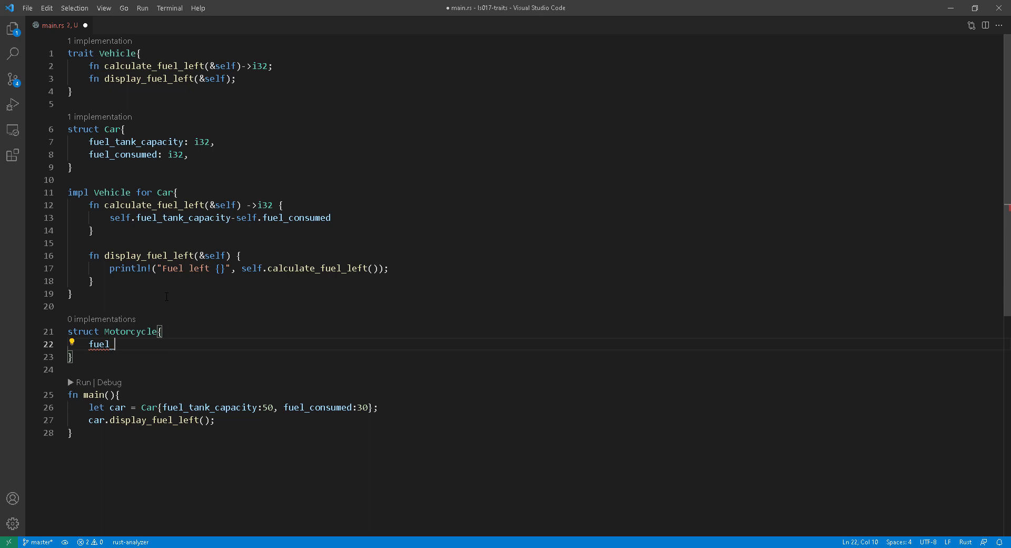
pyautogui.write('_tank_capacity: i32,')
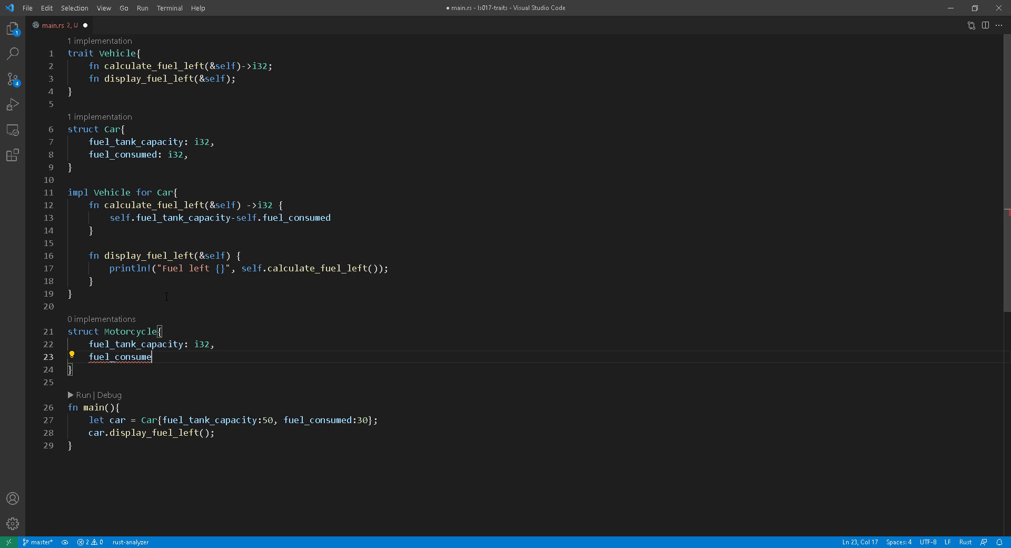
pyautogui.write('d: i32,')
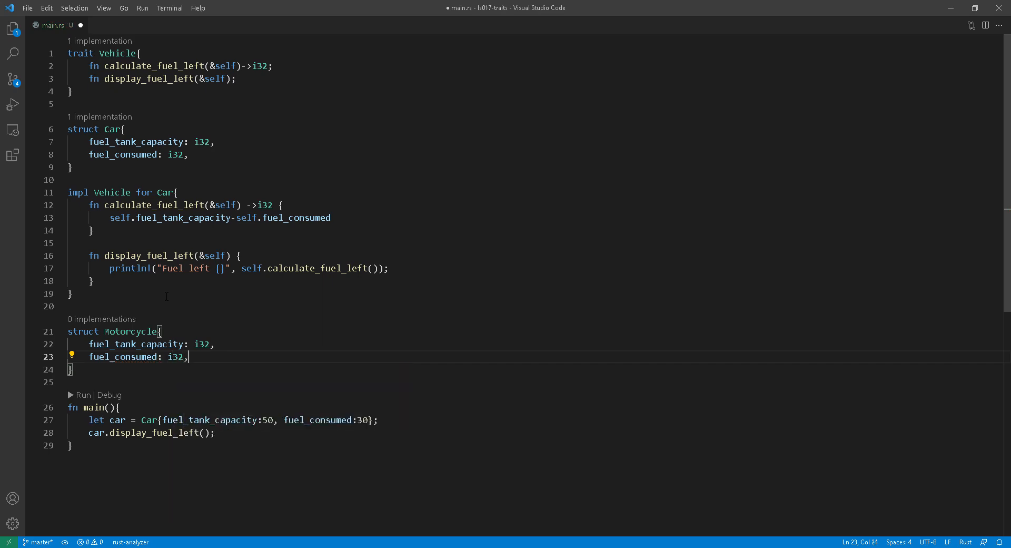
# Step: Implement Vehicle for Motorcycle with calculate_fuel_left and display_fuel_left mirroring Car's
pyautogui.write('impl')
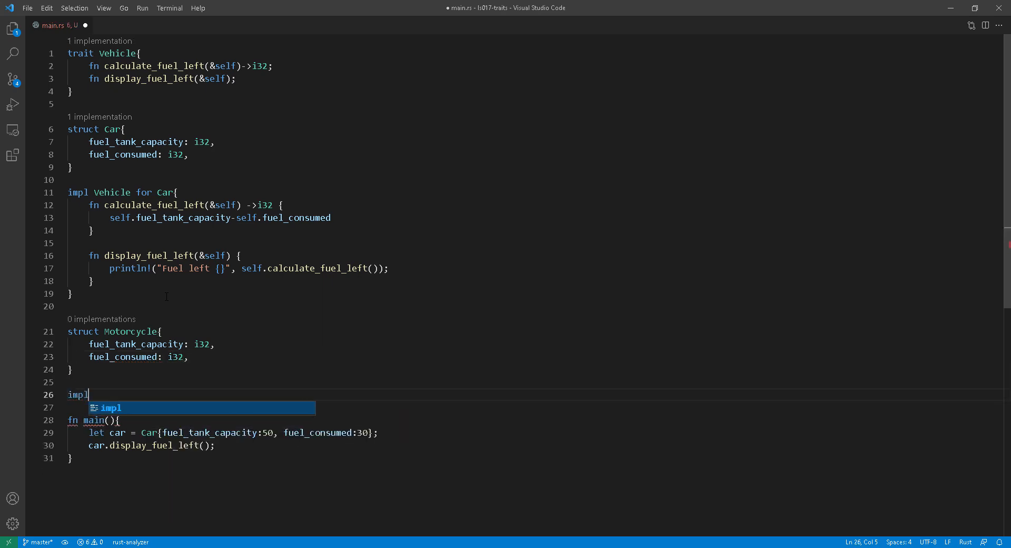
pyautogui.write('Vehicle for Motorcycle')
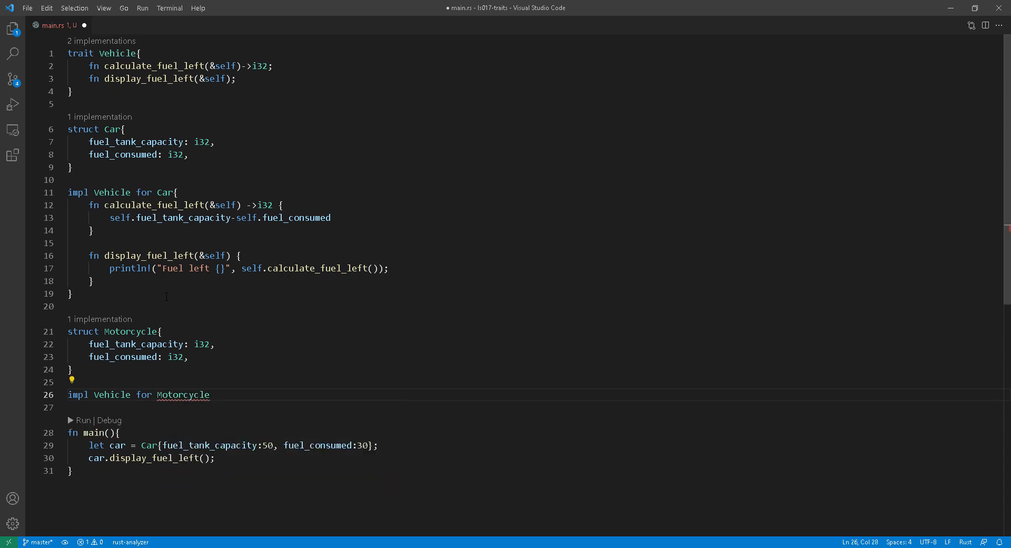
pyautogui.write('{')
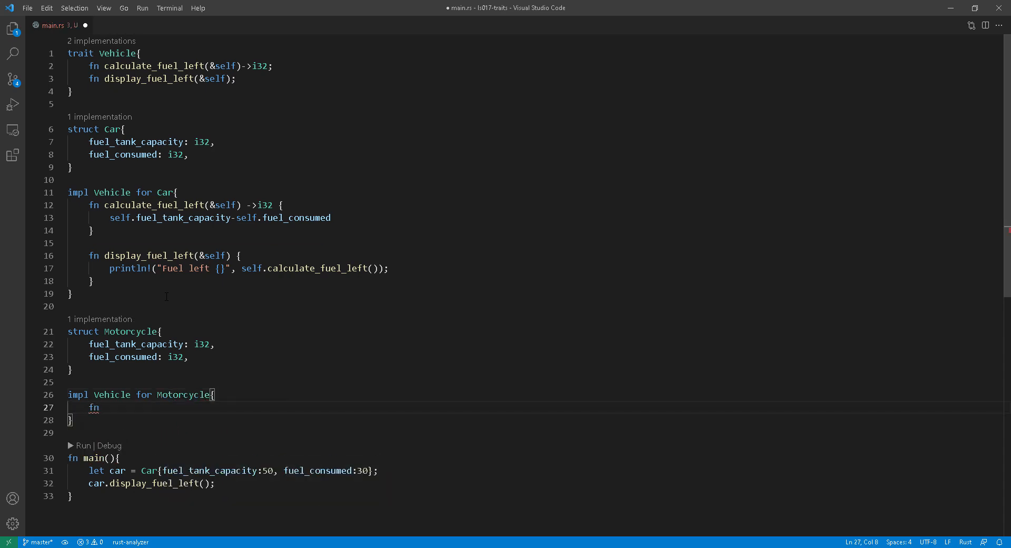
pyautogui.write('calculate_fuel_left(&self) ->i32 {')
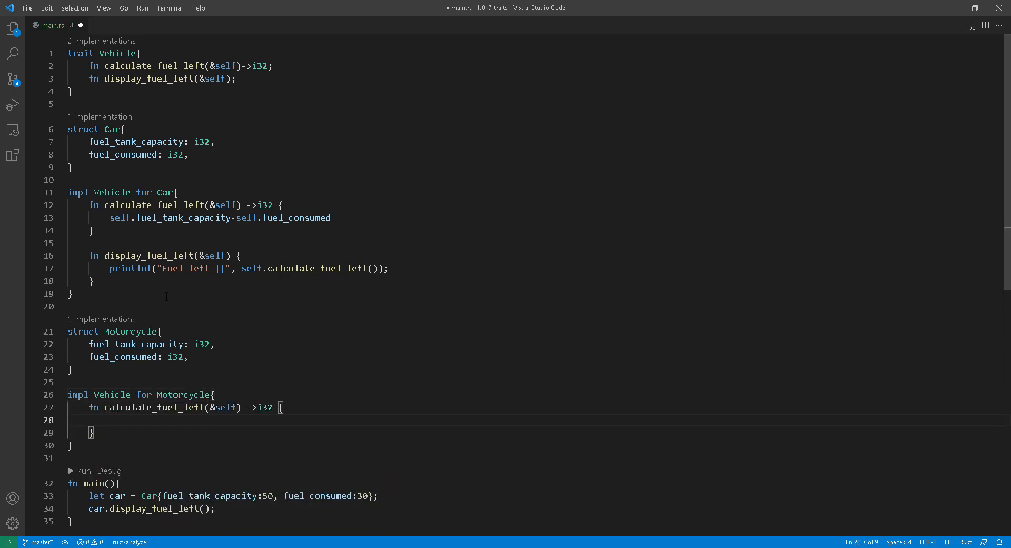
pyautogui.write('self.fuel_tank_capacity')
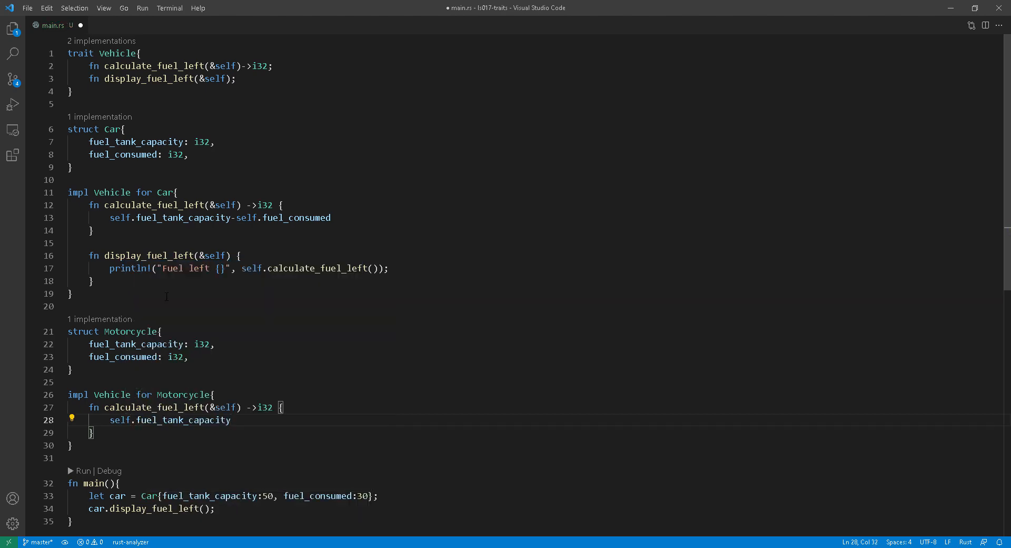
pyautogui.write('-self.fuel_consumed')
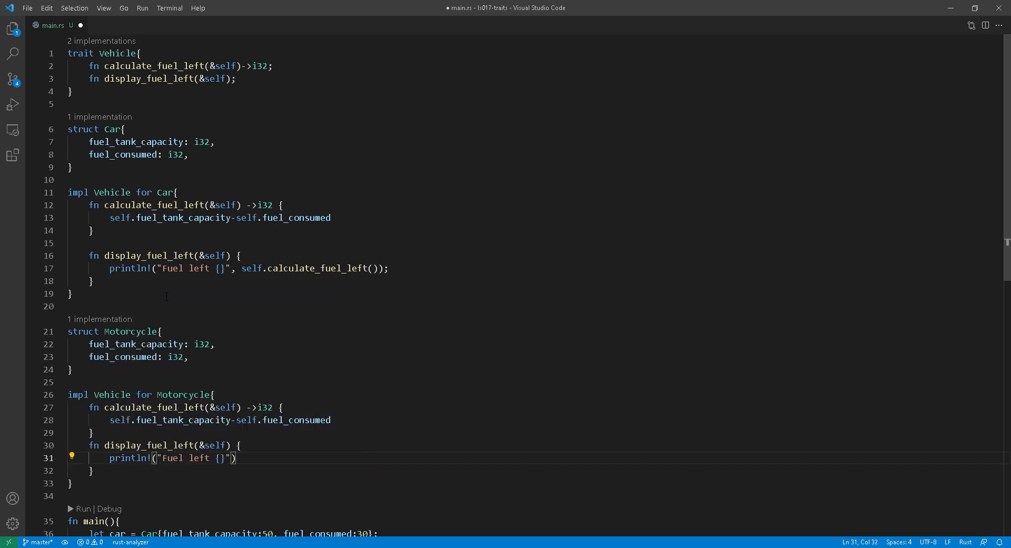
pyautogui.write(', self.calculate_fuel_left());')
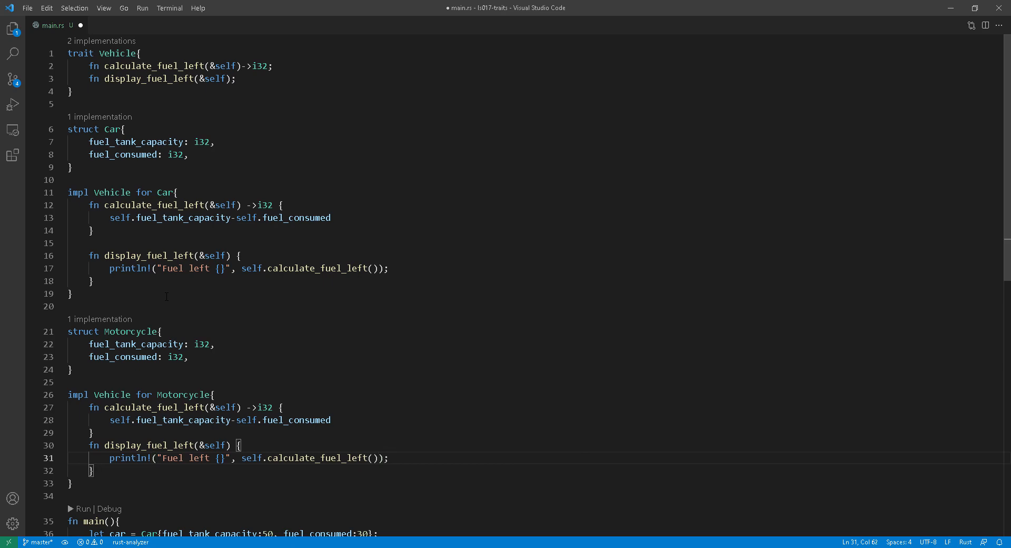
# Step: Scroll down through main.rs to review the code before saving
pyautogui.scroll(-3)
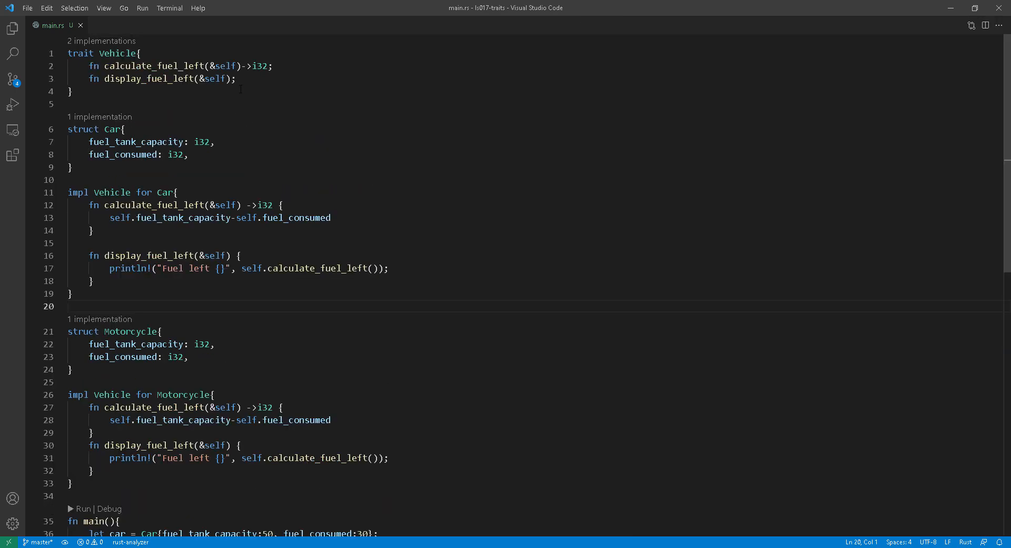
# Step: Give the trait's display_fuel_left a default body: println!("Fuel left {}", self.calculate_fuel_left())
pyautogui.press('Backspace')
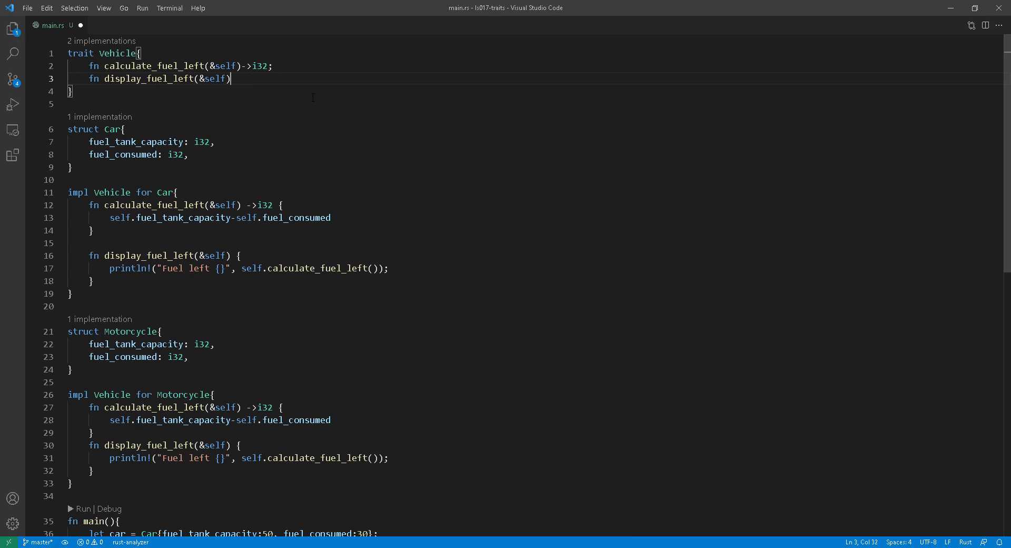
pyautogui.write('{')
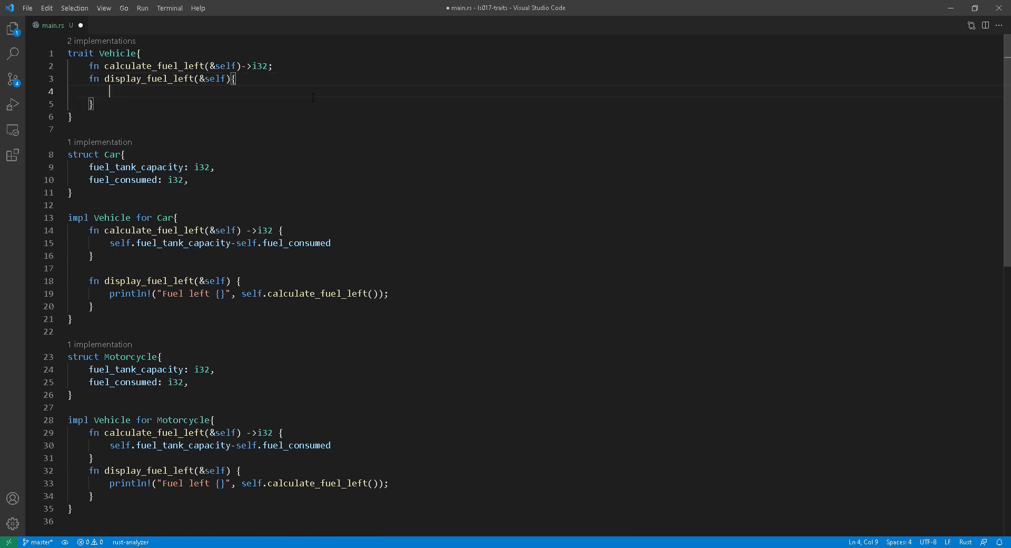
pyautogui.write('println!()')
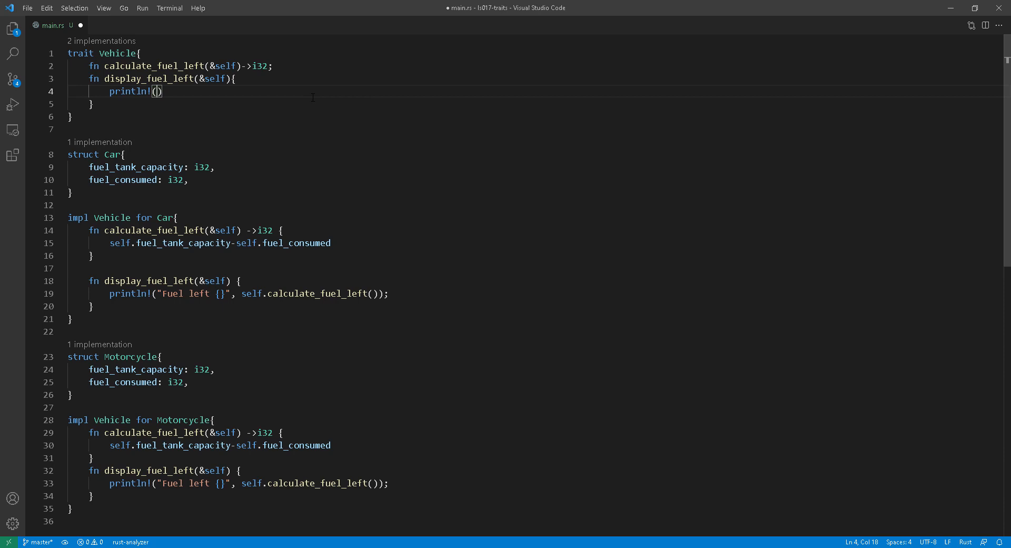
pyautogui.write('"Fuel le')
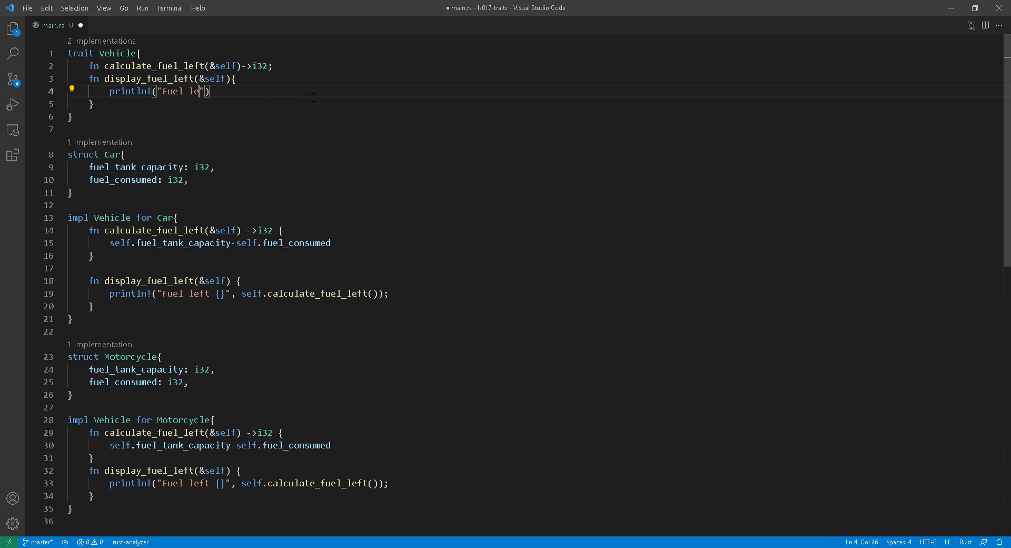
pyautogui.write('ft {')
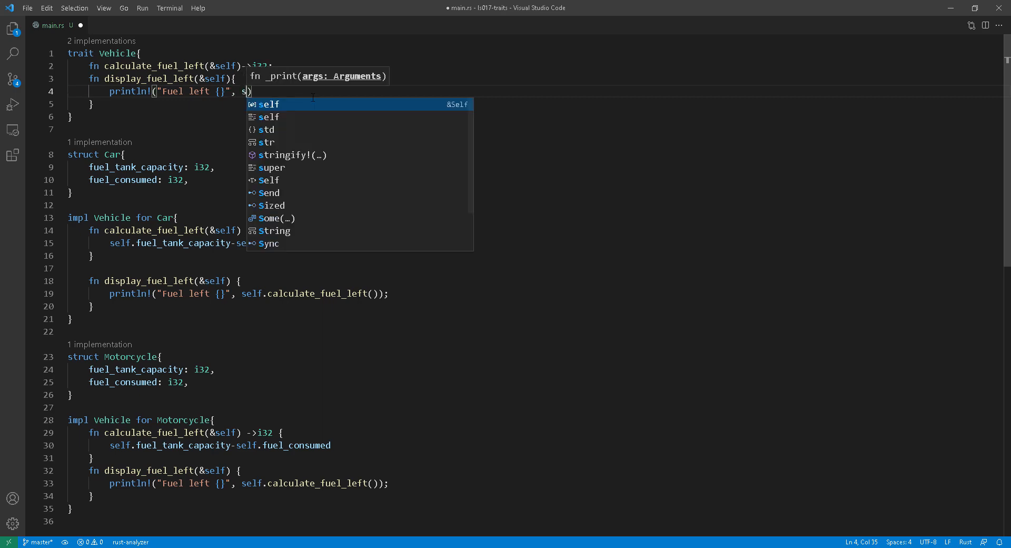
pyautogui.write('elf.c')
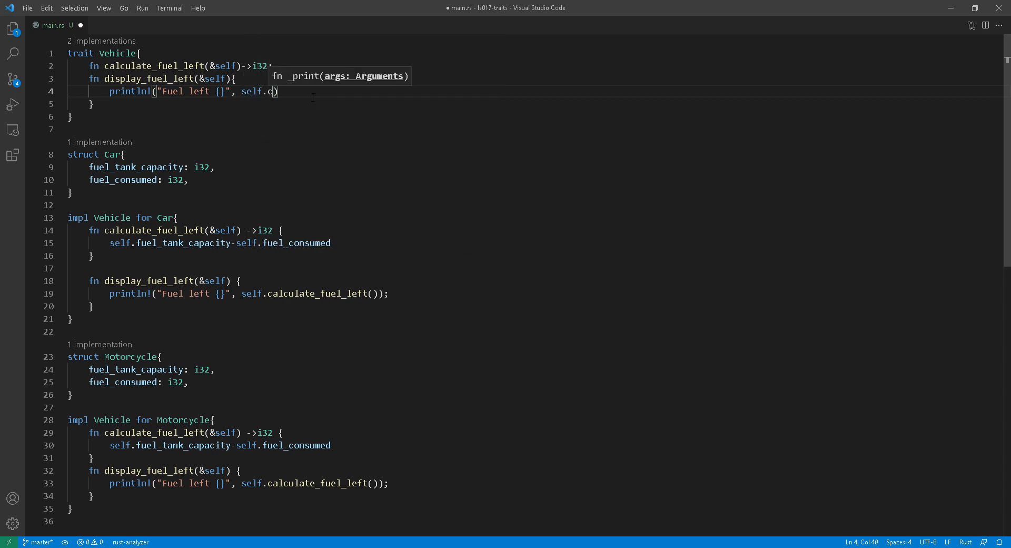
pyautogui.write('alculate_fuel_left()')
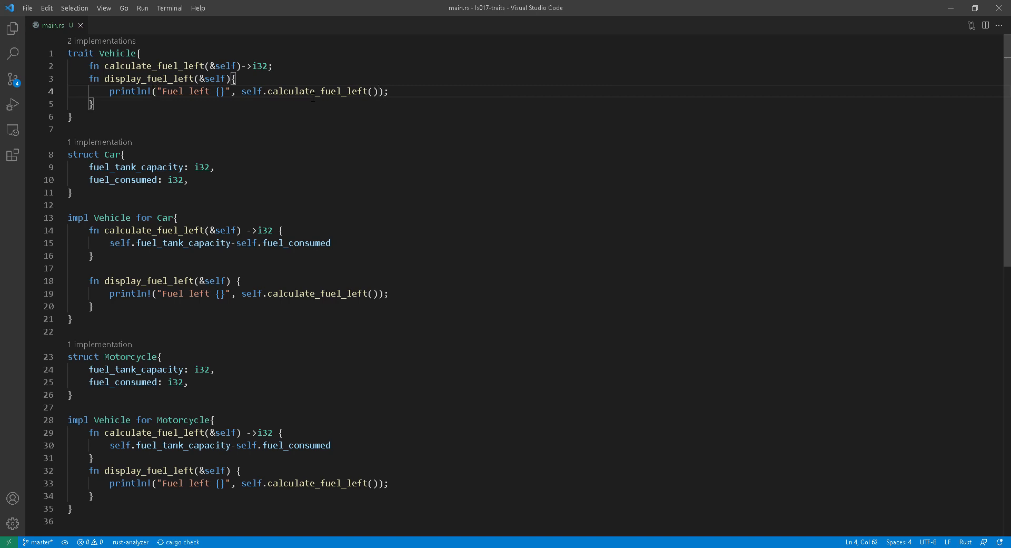
# Step: Delete Car's own display_fuel_left override and save main.rs
pyautogui.scroll(-3)
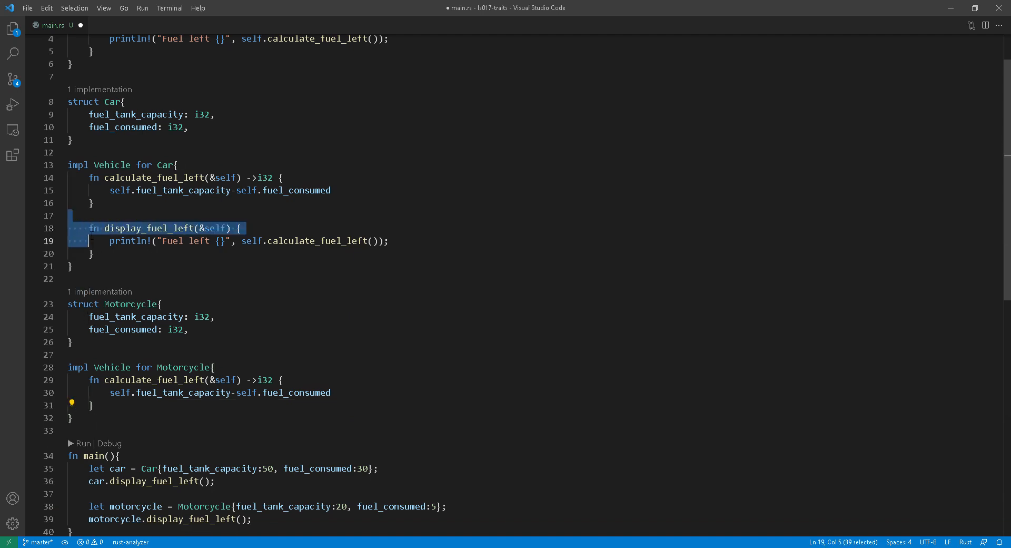
pyautogui.press('Delete')
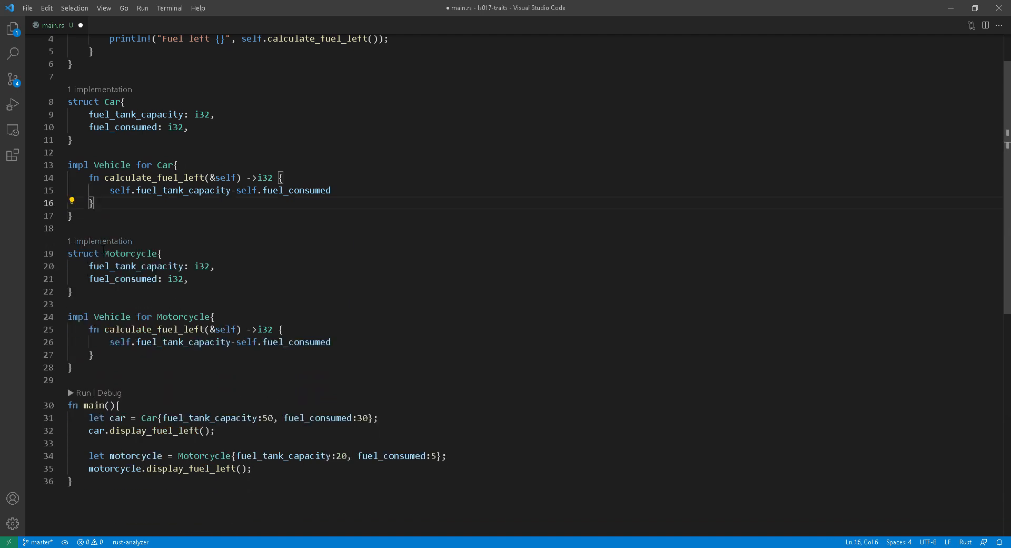
pyautogui.press('ctrl+s')
pyautogui.write('cargo run')
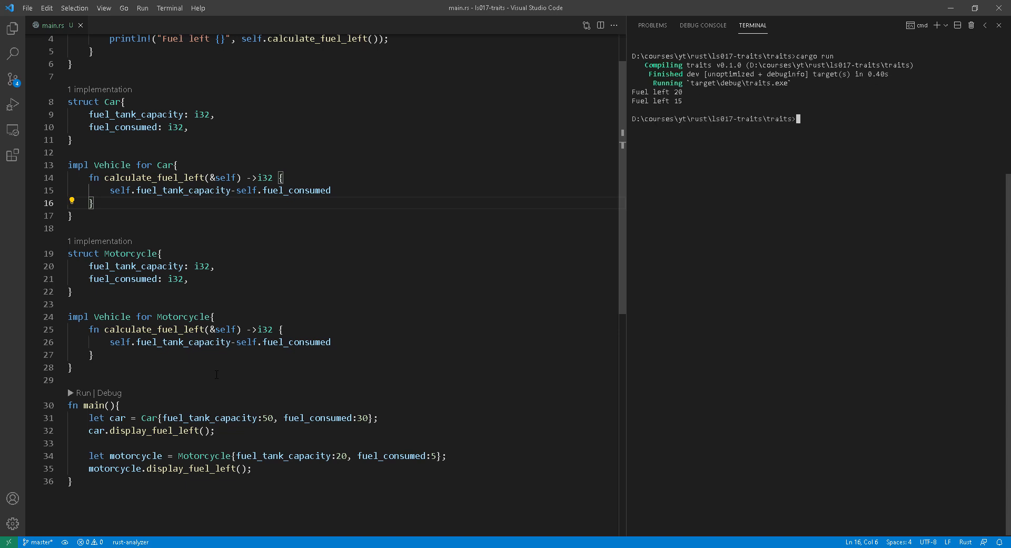
pyautogui.write('c')
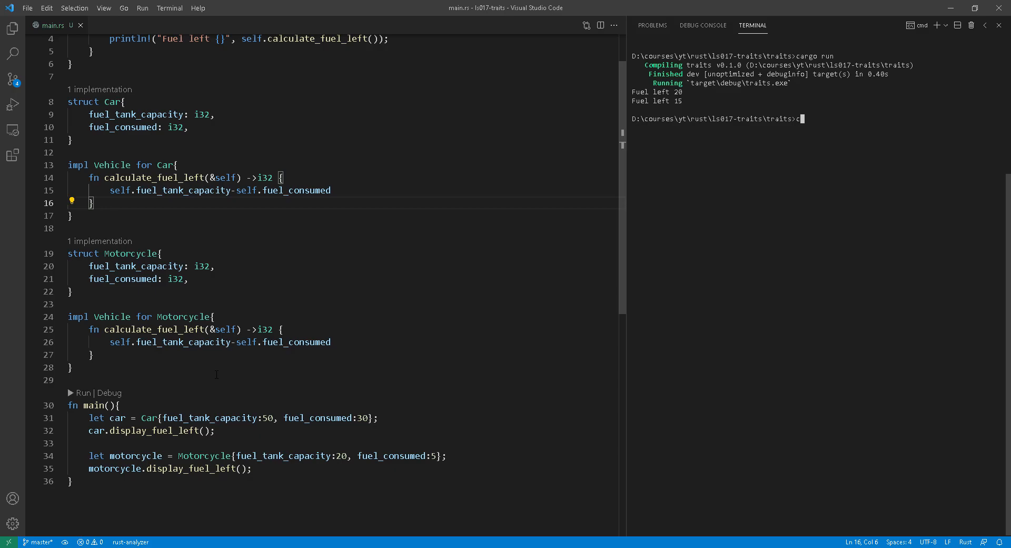
# Step: Start a new fn report declaration on the line above main
pyautogui.write('fn report')
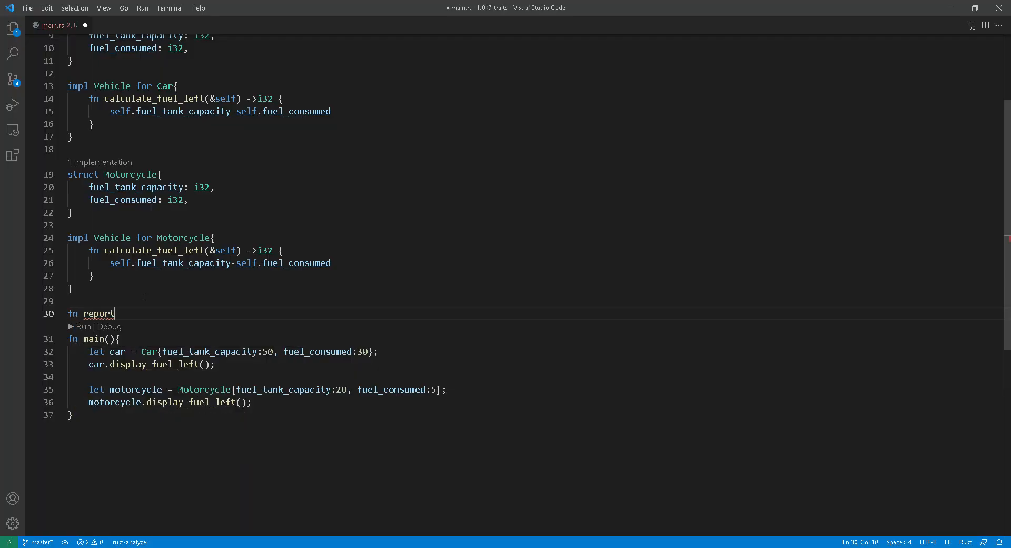
# Step: Complete report_fuel_left(v: &dyn Vehicle) printing "Reporting fuel left: {}" with v.calculate_fuel_left(), and save
pyautogui.write('_fuel_left')
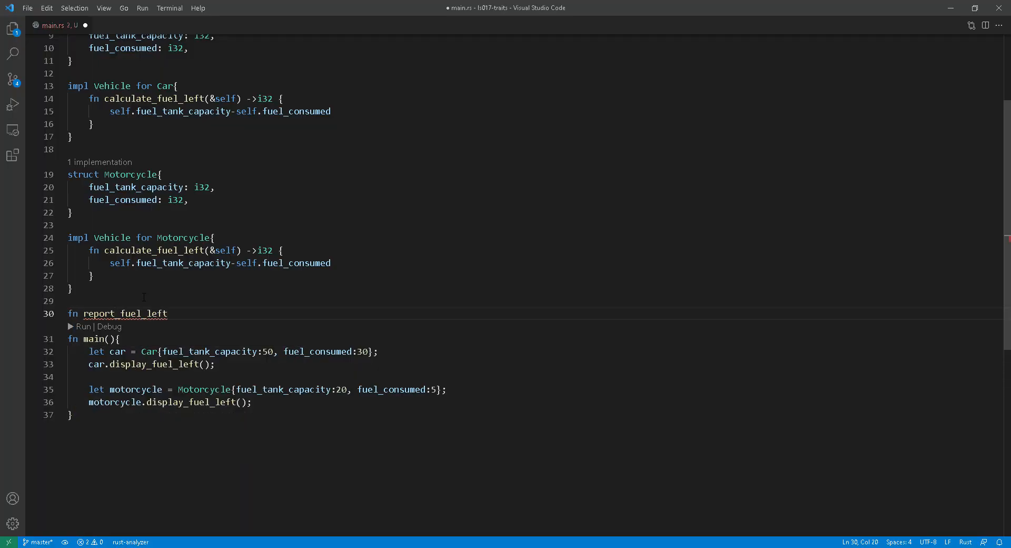
pyautogui.write('(v: &dyn Vehicle){')
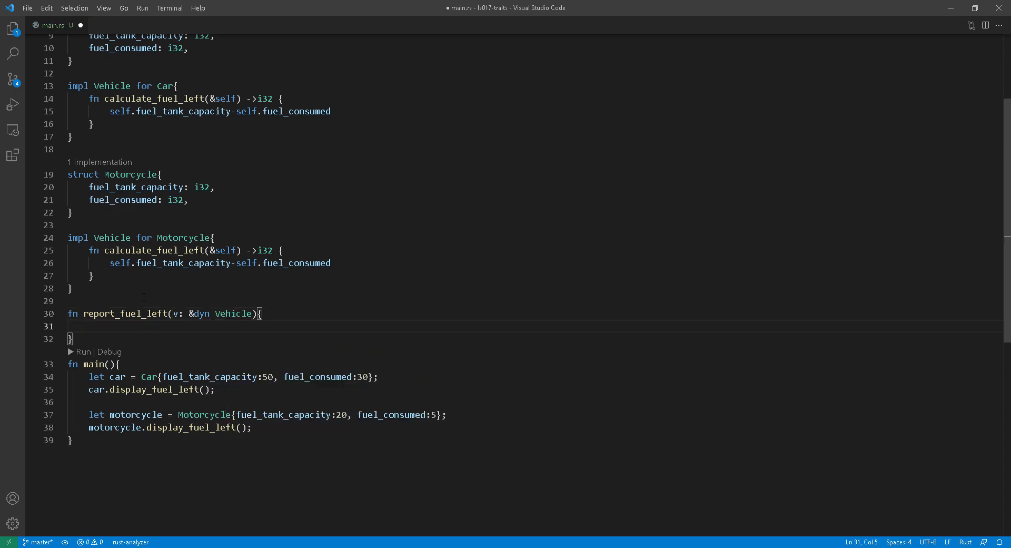
pyautogui.write('println!("Report")')
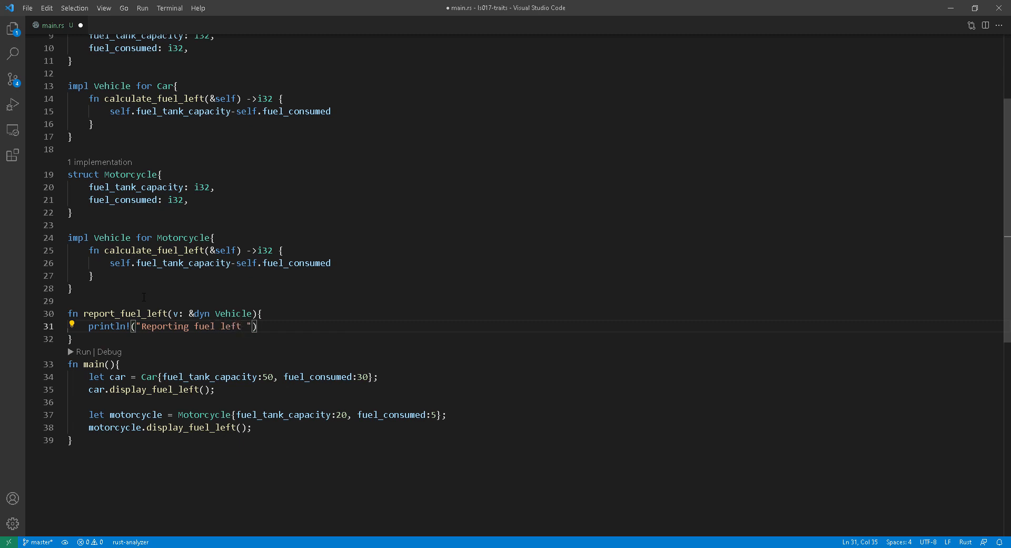
pyautogui.write(': {}", c')
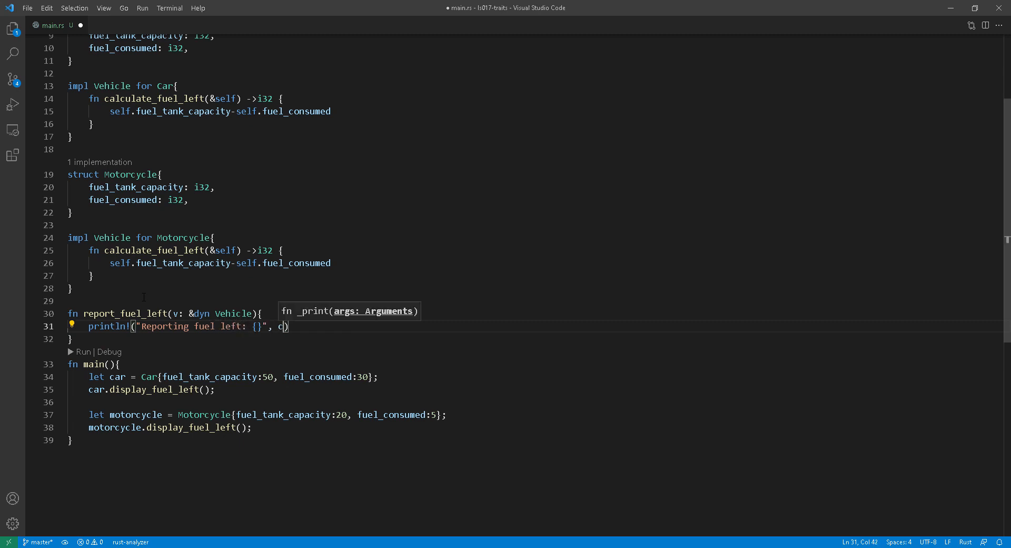
pyautogui.write('.calculate_fuel_left());')
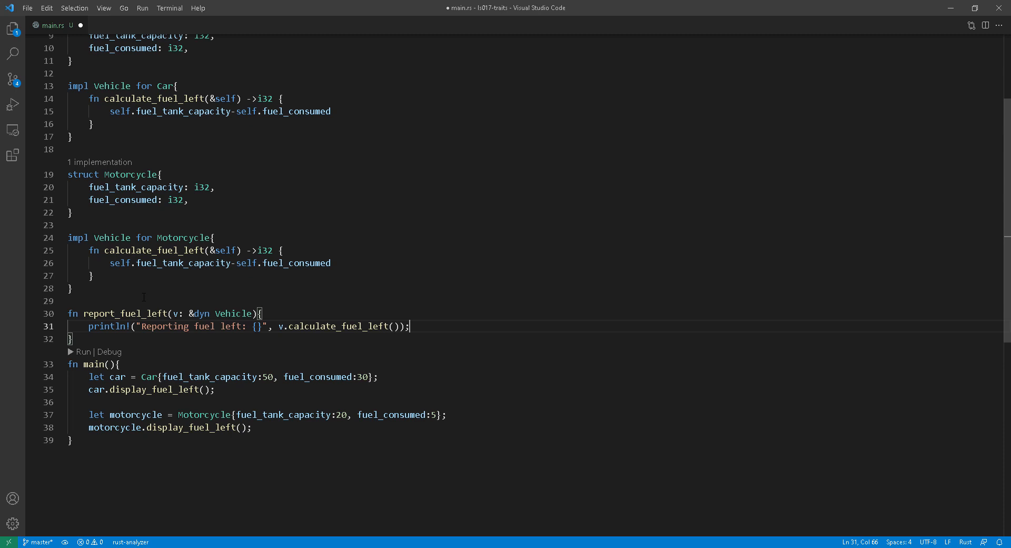
pyautogui.press('ctrl+s')
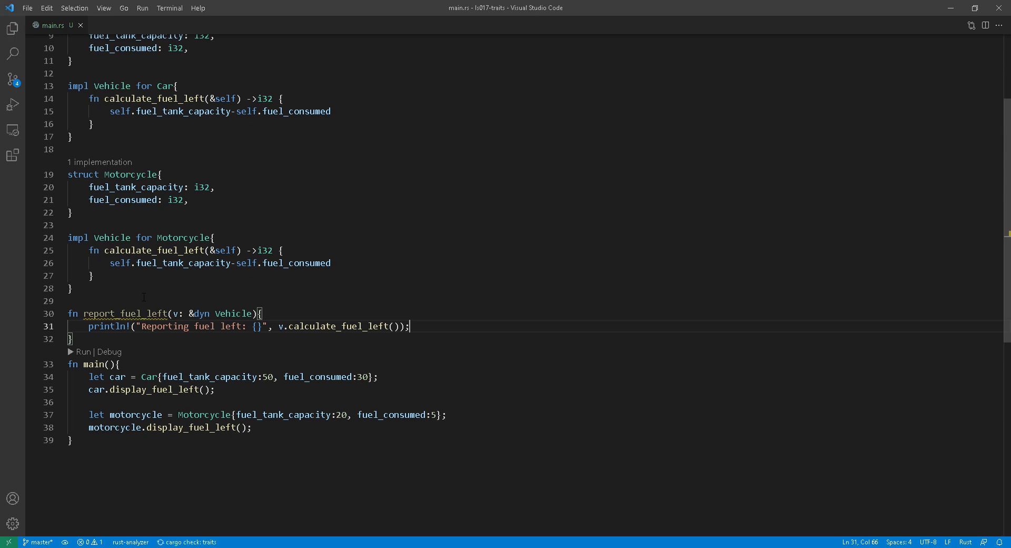
# Step: Call report_fuel_left(&car) in main and run the program with cargo run
pyautogui.write('report_fuel_left(&motorcycle);')
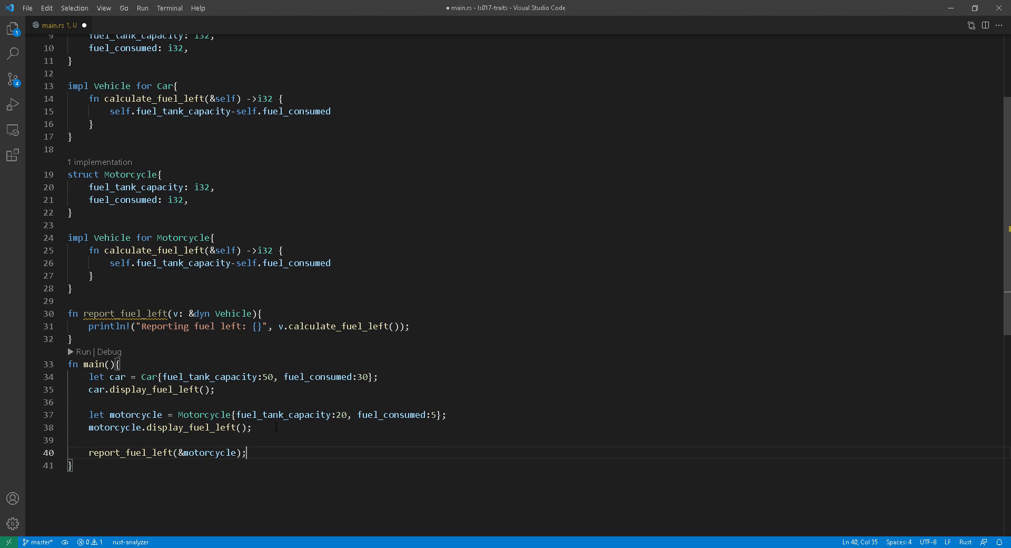
pyautogui.write('report_fuel_left(&car);')
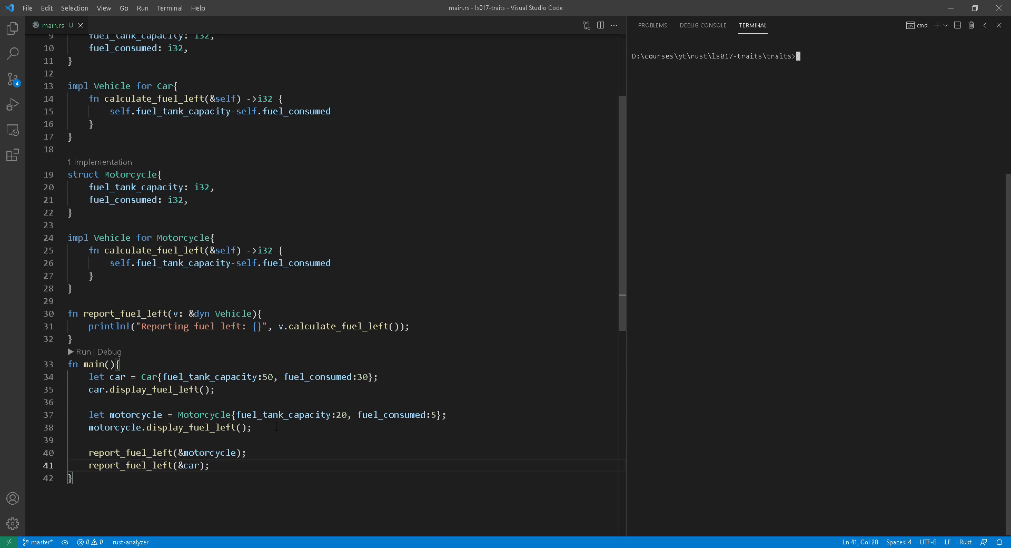
pyautogui.write('cargo run')
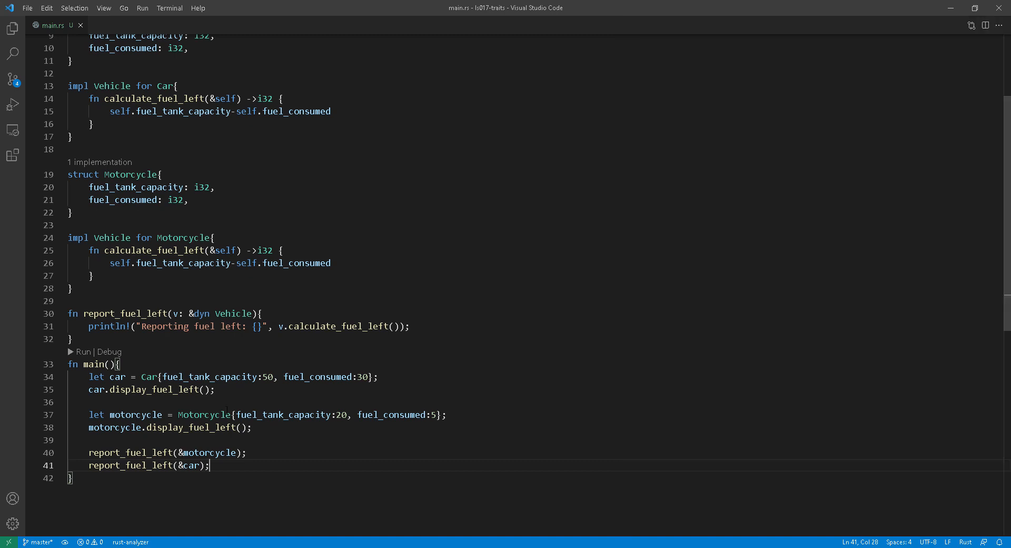
# Step: Change report_fuel_left's parameter from dyn Vehicle to impl Vehicle
pyautogui.click(31, 440)
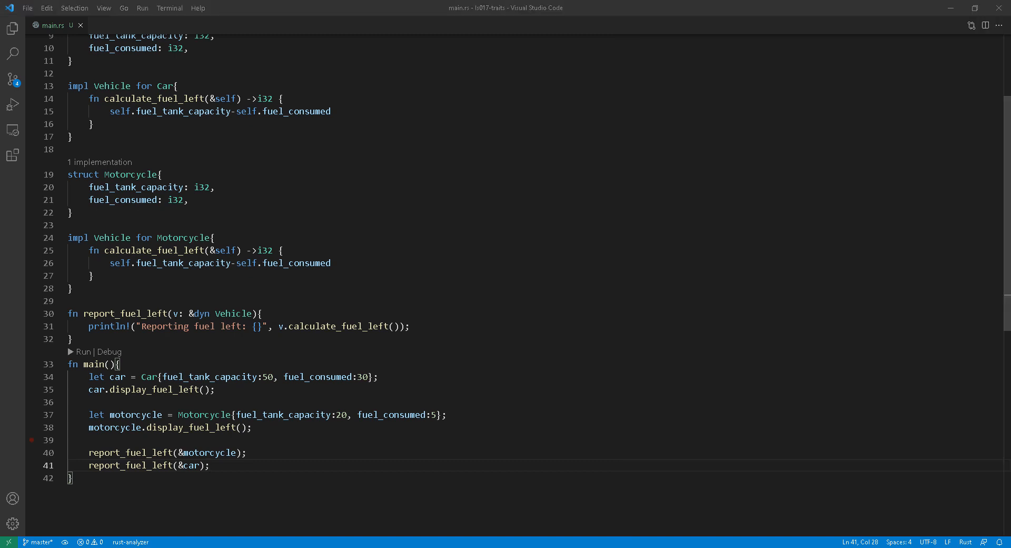
pyautogui.doubleClick(200, 314)
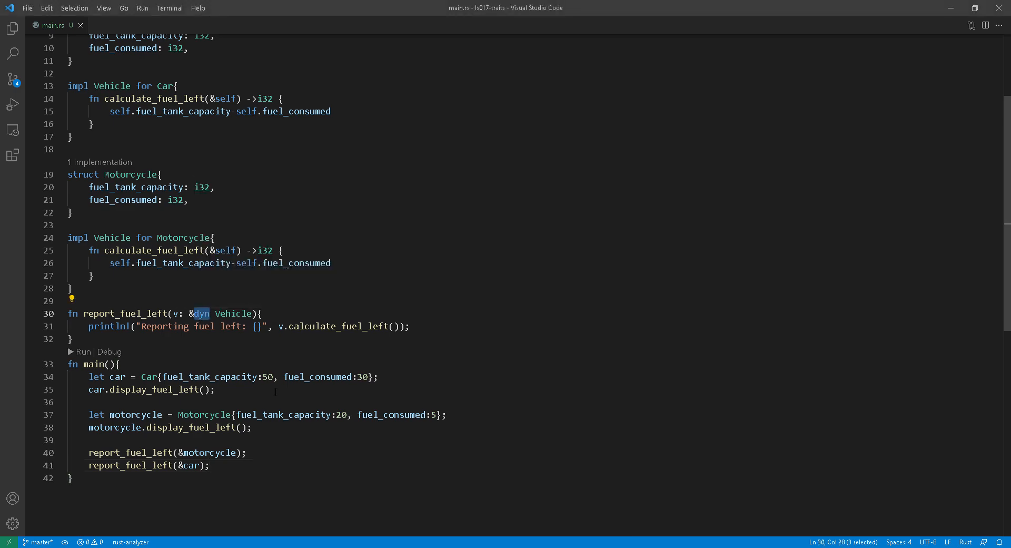
pyautogui.write('impl')
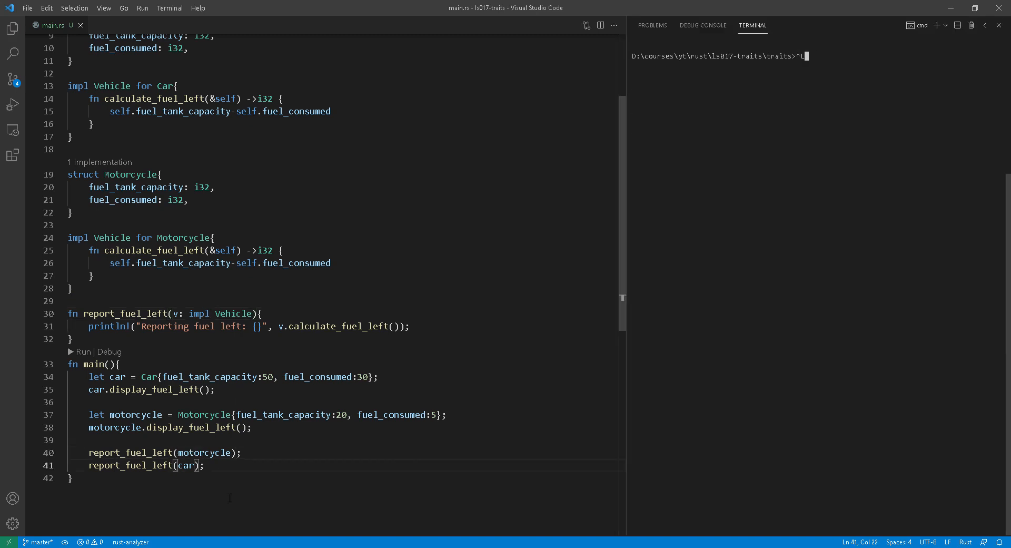
# Step: Make report_fuel_left generic over T with where T: Vehicle, and begin fn generate above main
pyautogui.write('<T>')
pyautogui.write('where T: Vehicle{')
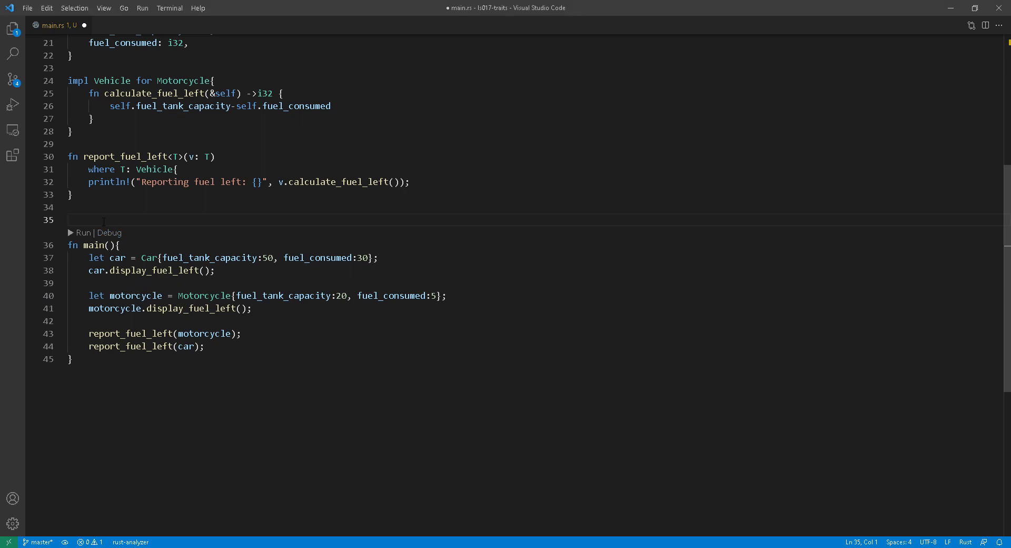
pyautogui.write('fn generate')
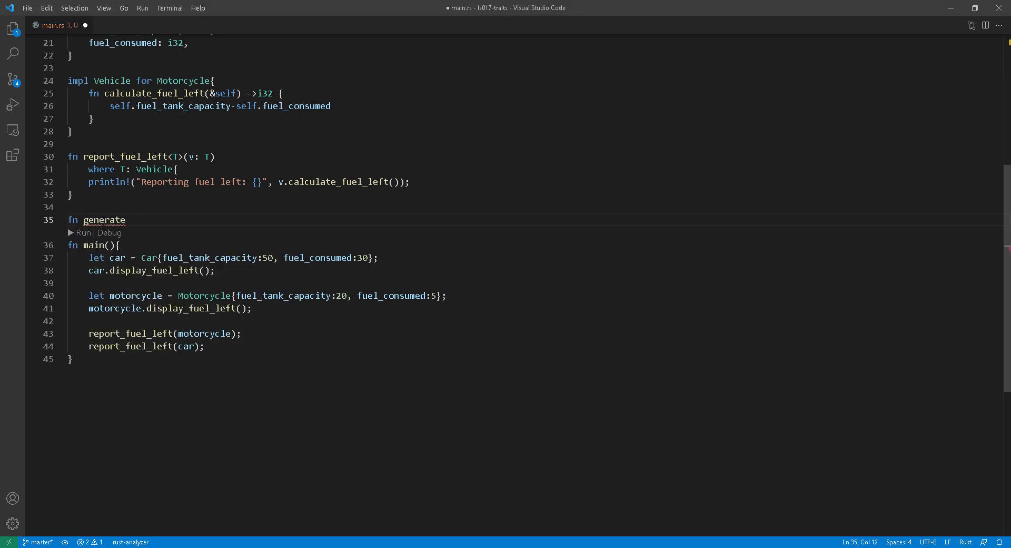
# Step: Write the signature fn generate_vehicle(w: i32) -> Box<dyn Vehicle>
pyautogui.write('_ve')
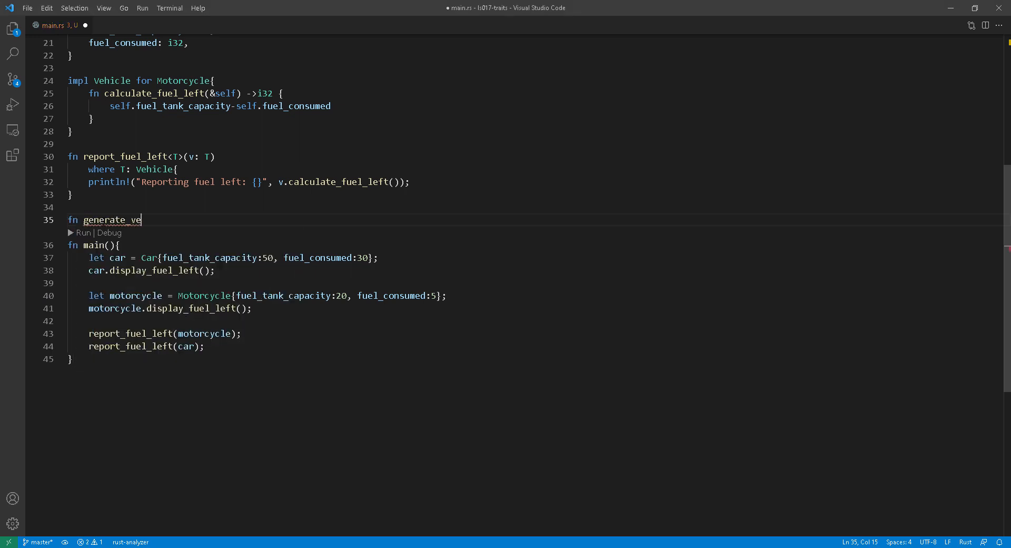
pyautogui.write('hicle()')
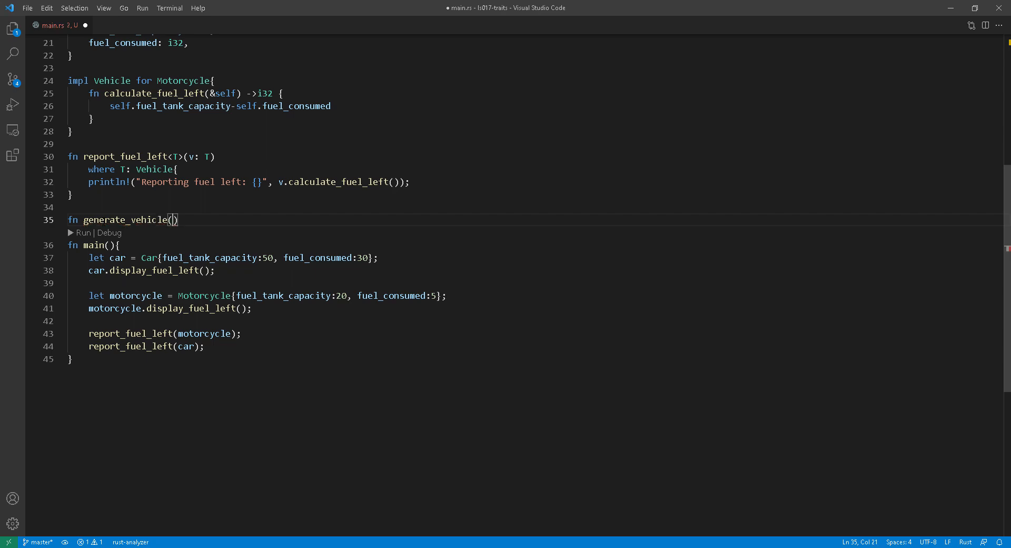
pyautogui.write('w: i32')
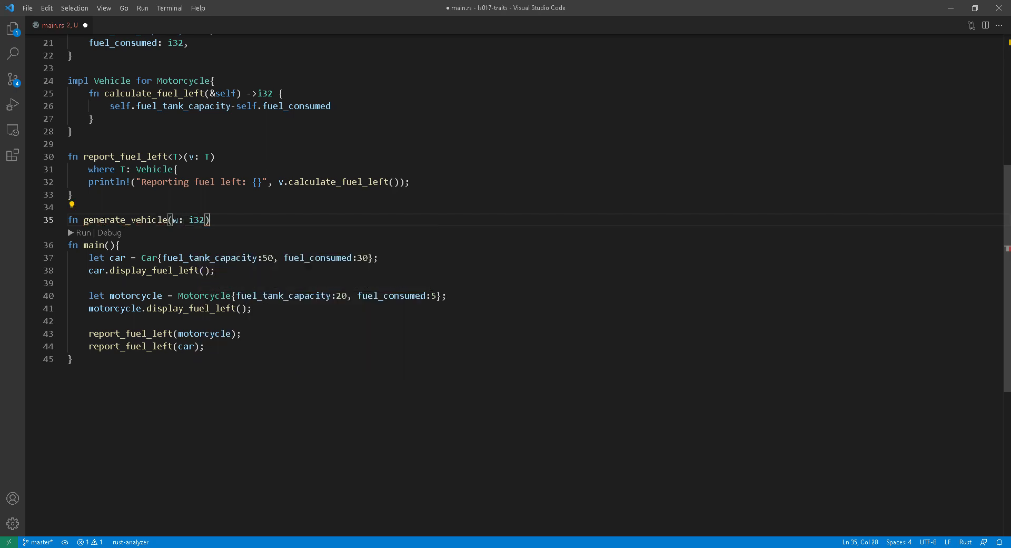
pyautogui.write('-> Box')
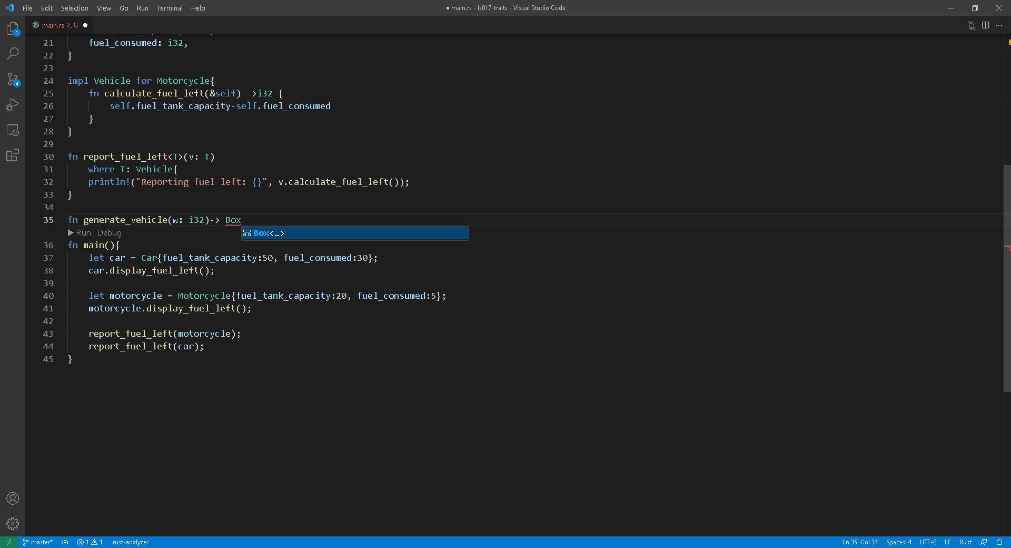
pyautogui.write('<dyn')
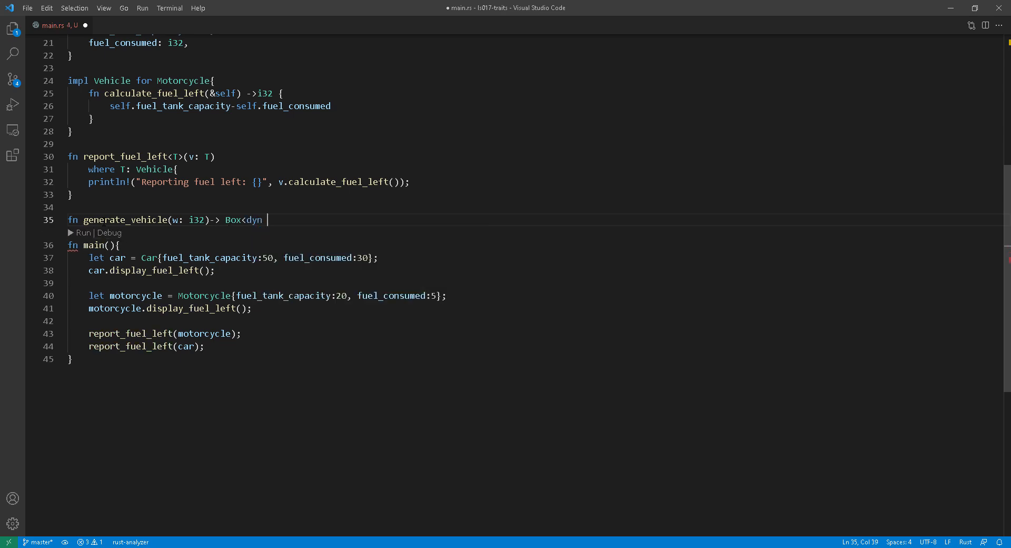
pyautogui.write('Vehicle>{')
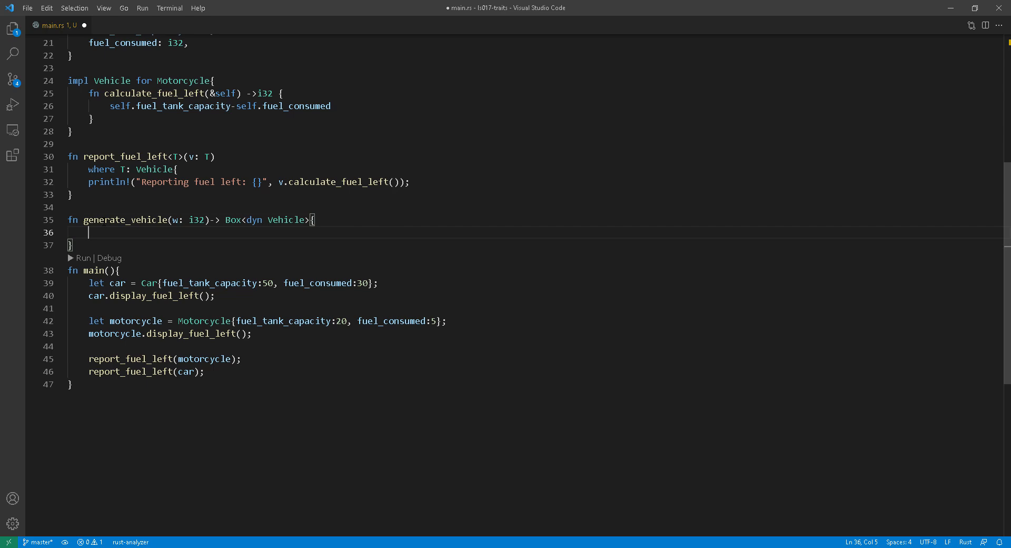
# Step: Match on w: 3 returns a boxed Motorcycle, 4 a boxed Car with fuel_tank_capacity 50
pyautogui.write('match w{')
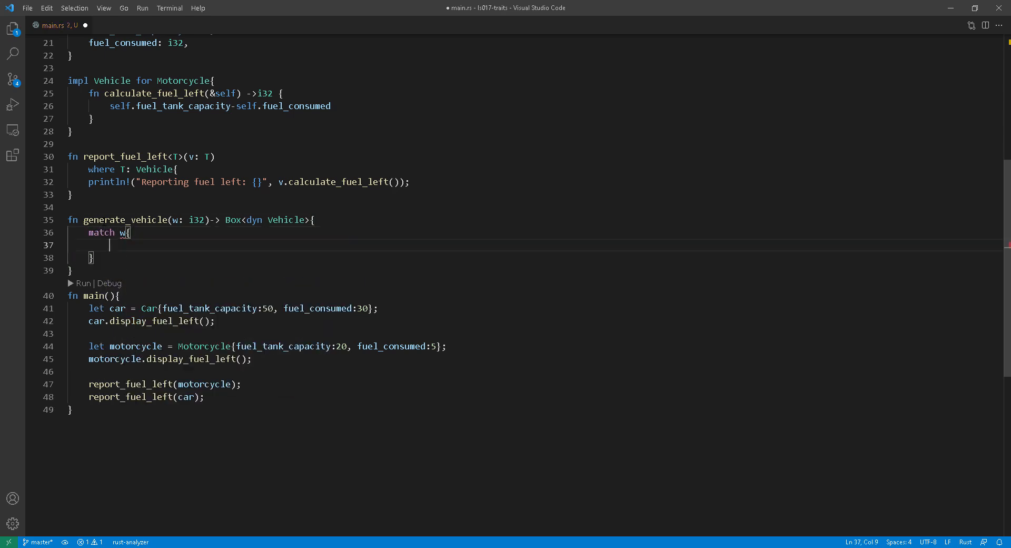
pyautogui.write('3=>')
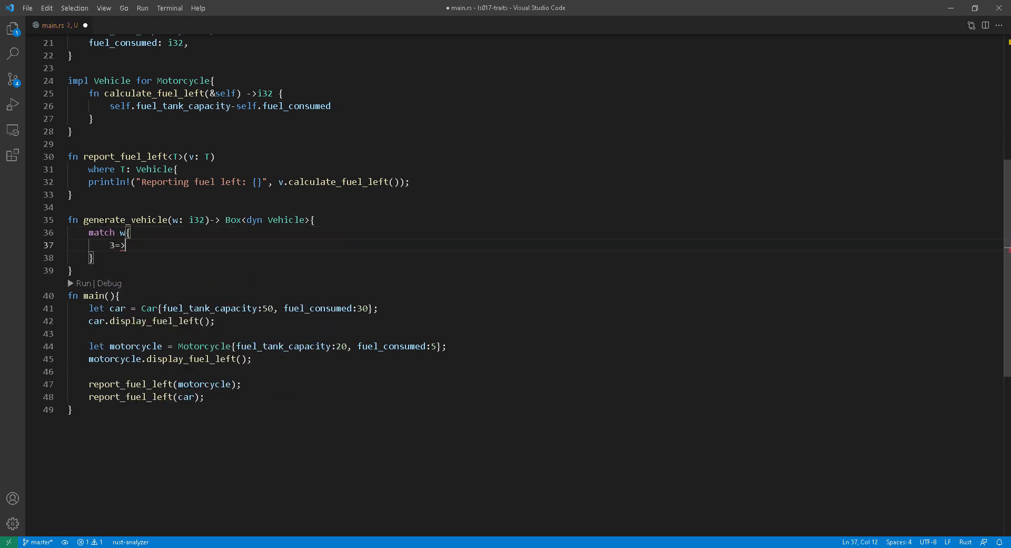
pyautogui.write('Box::n')
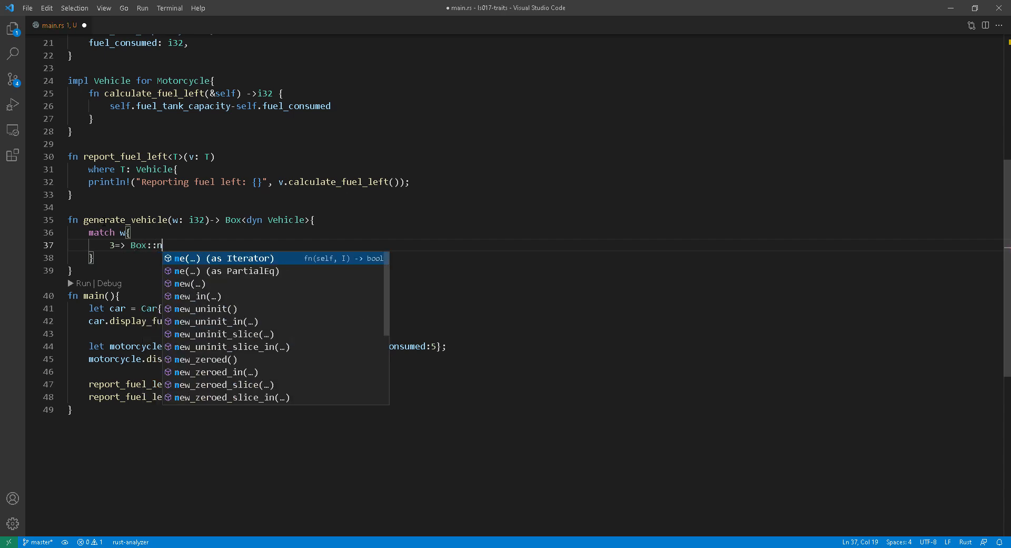
pyautogui.write('new(Motorcycle')
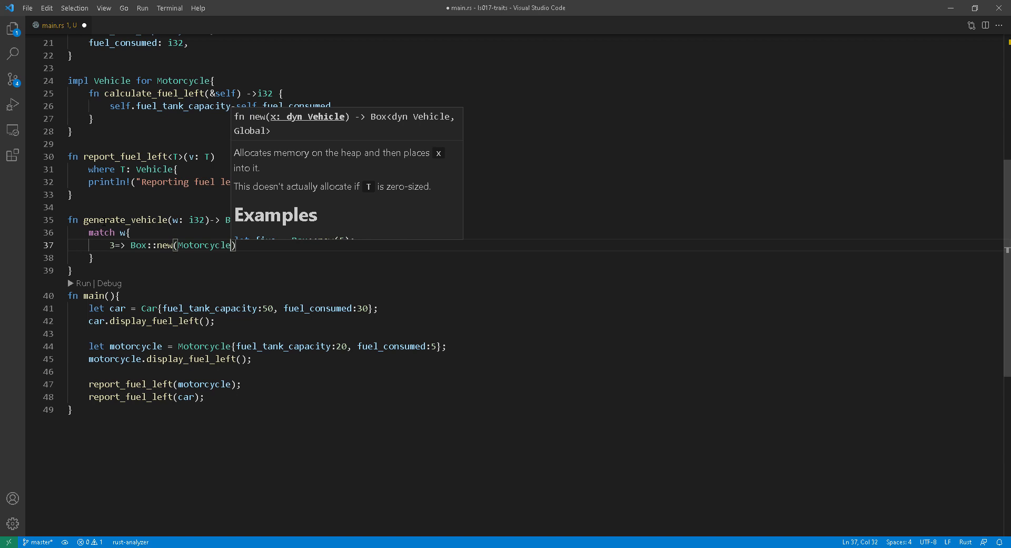
pyautogui.write('{fuel_tank_capacity: 20 , fuel_consumed:')
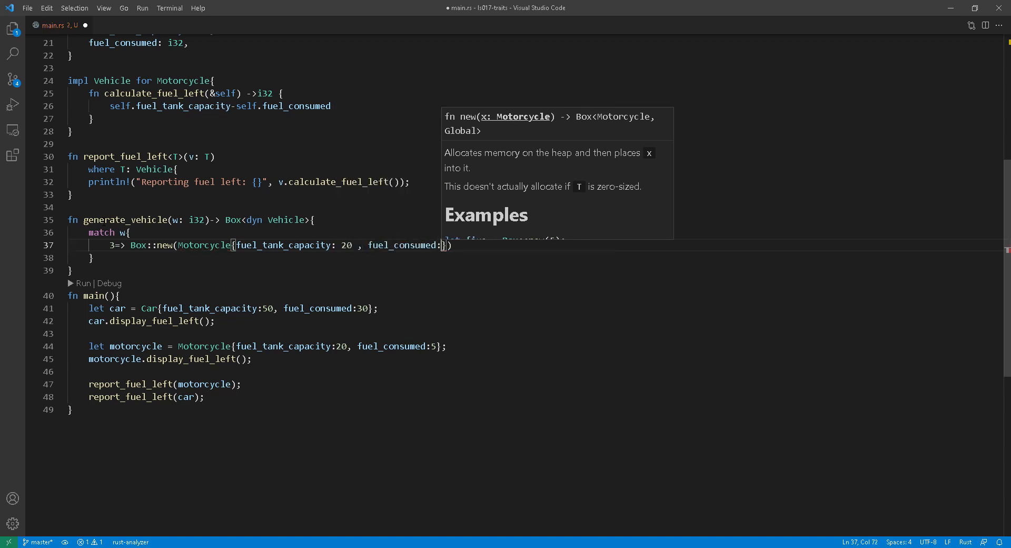
pyautogui.write('0},')
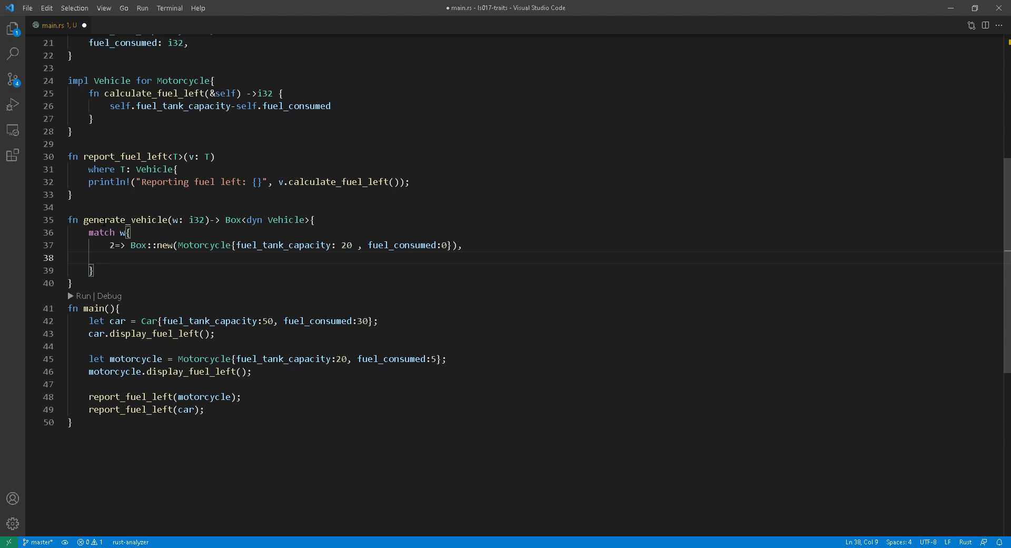
pyautogui.write('4=>')
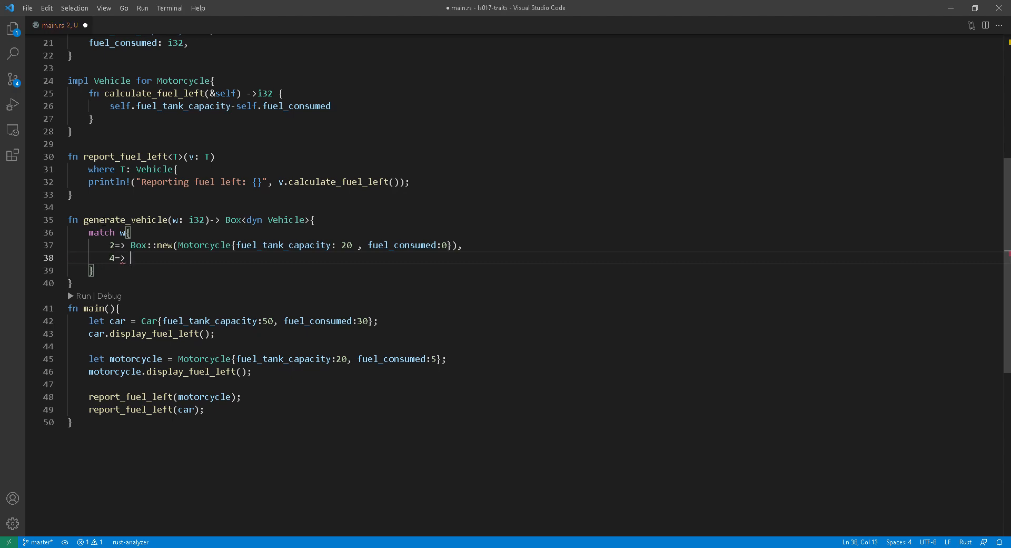
pyautogui.write('Box::new(')
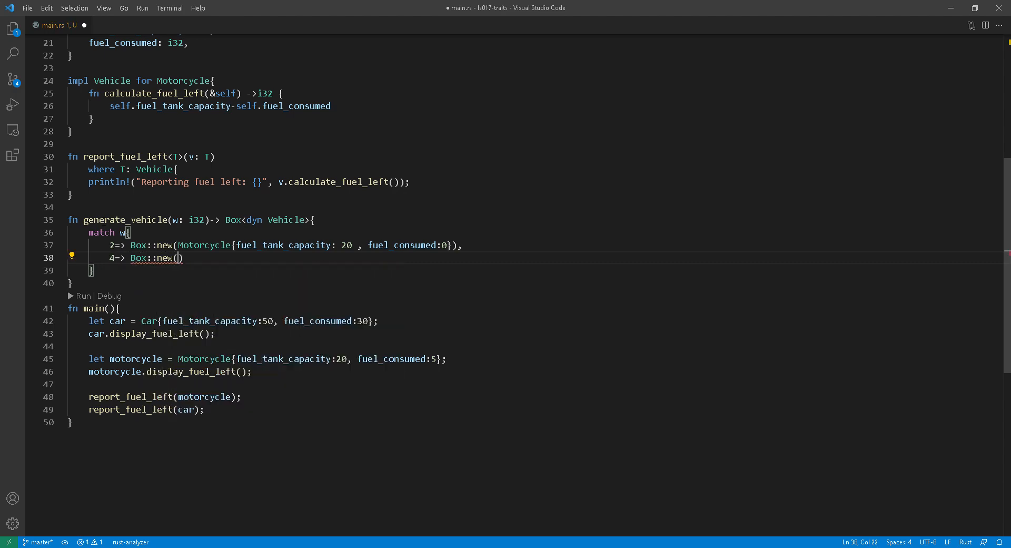
pyautogui.write('Car')
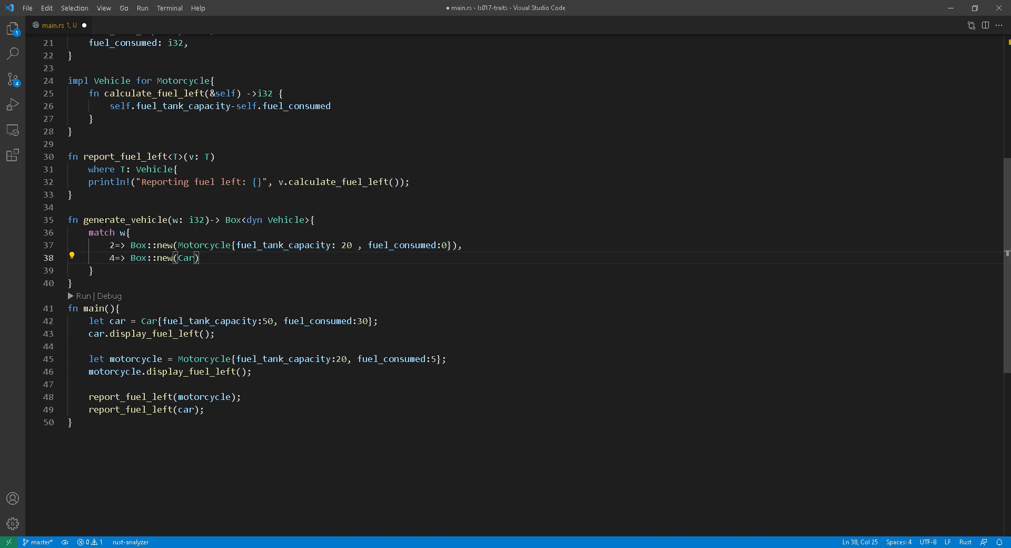
pyautogui.write('{}')
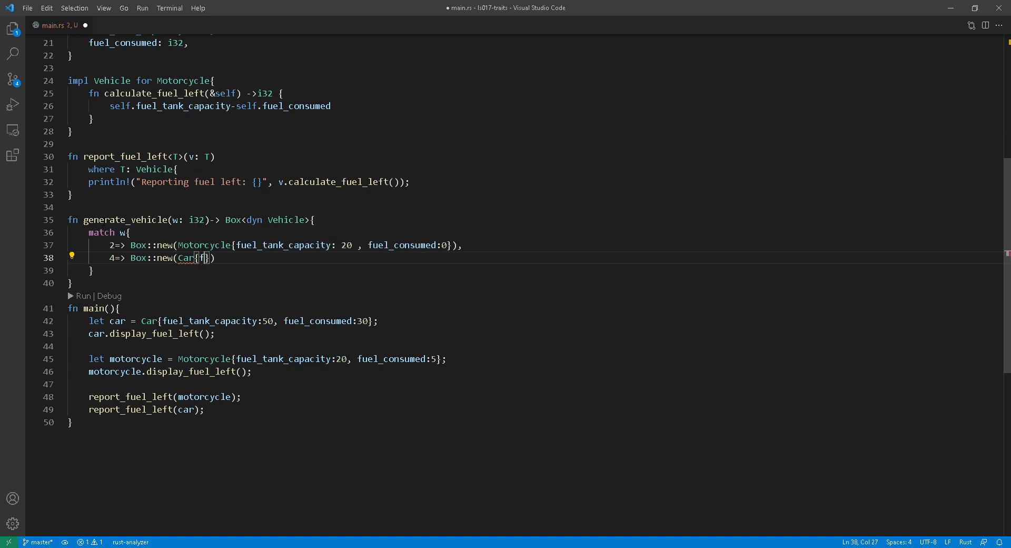
pyautogui.write('fuel_tank_capacity:')
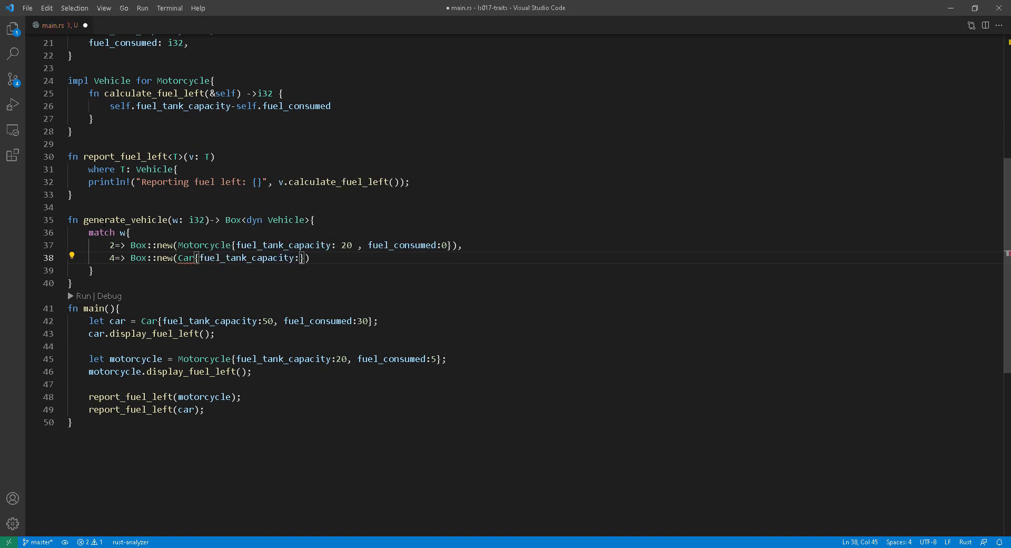
pyautogui.write('50, fuel_consumed: 0')
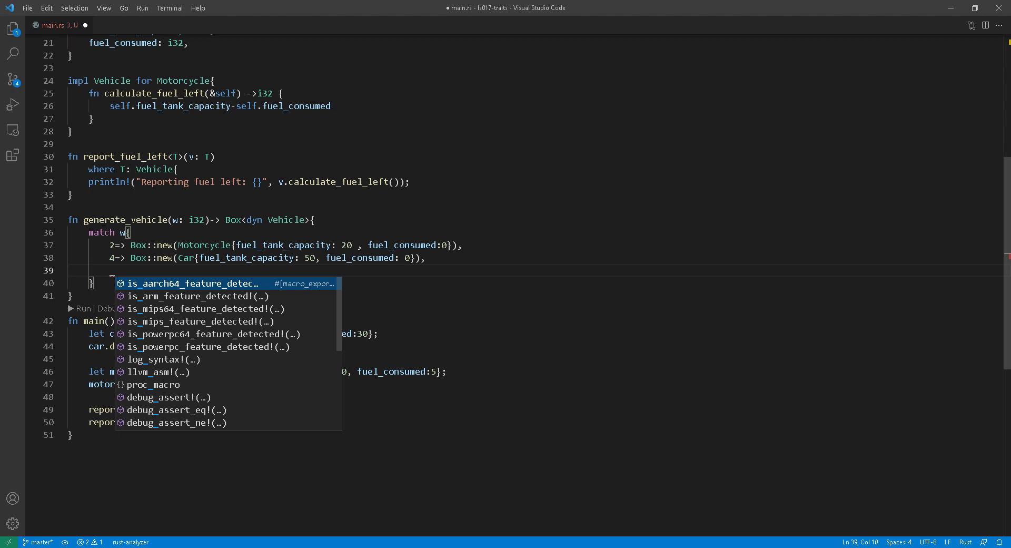
# Step: Add the fallback arm panicking with "unknown vehicle type" and begin let new_v in main
pyautogui.write('_=> panic!("')
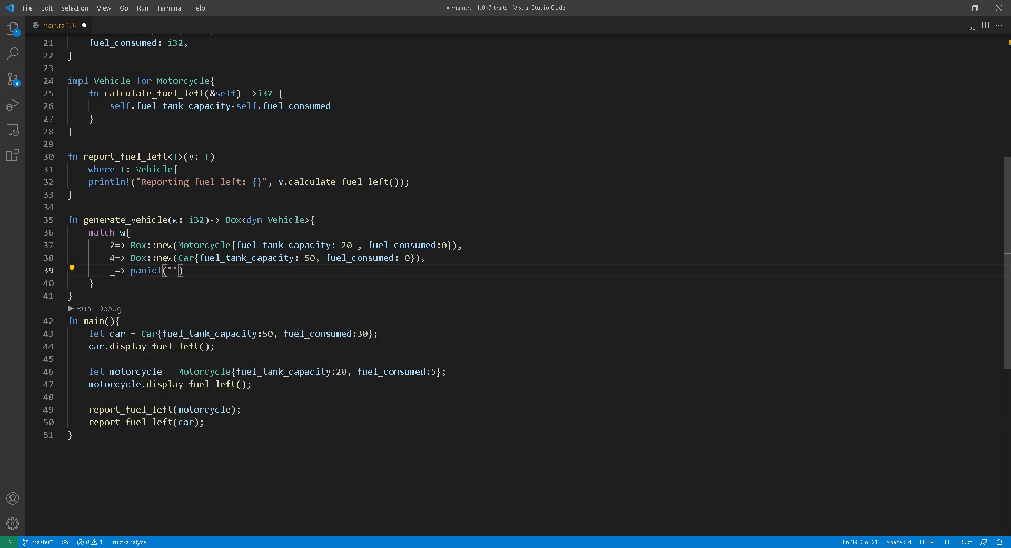
pyautogui.write('unknown')
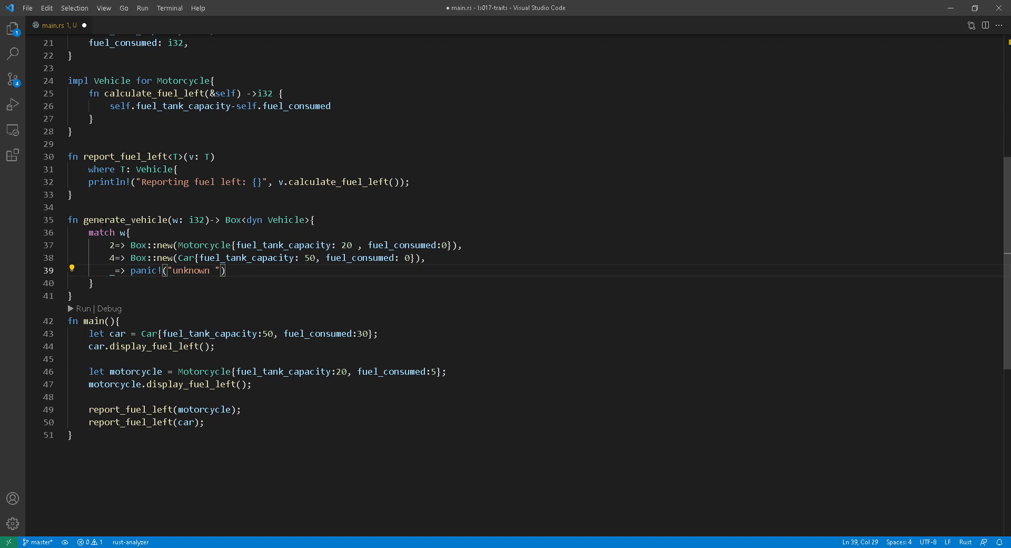
pyautogui.write('vechile')
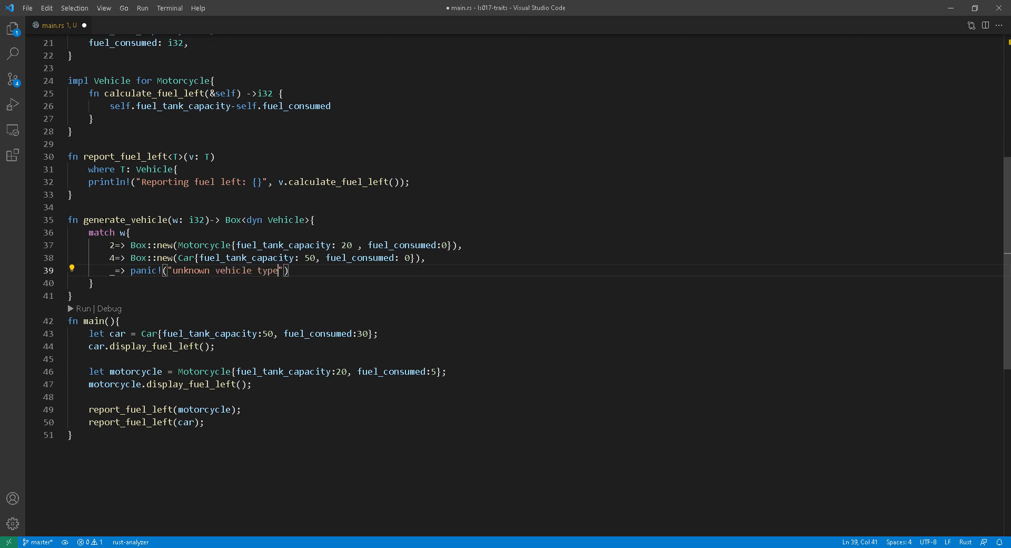
pyautogui.write(',s')
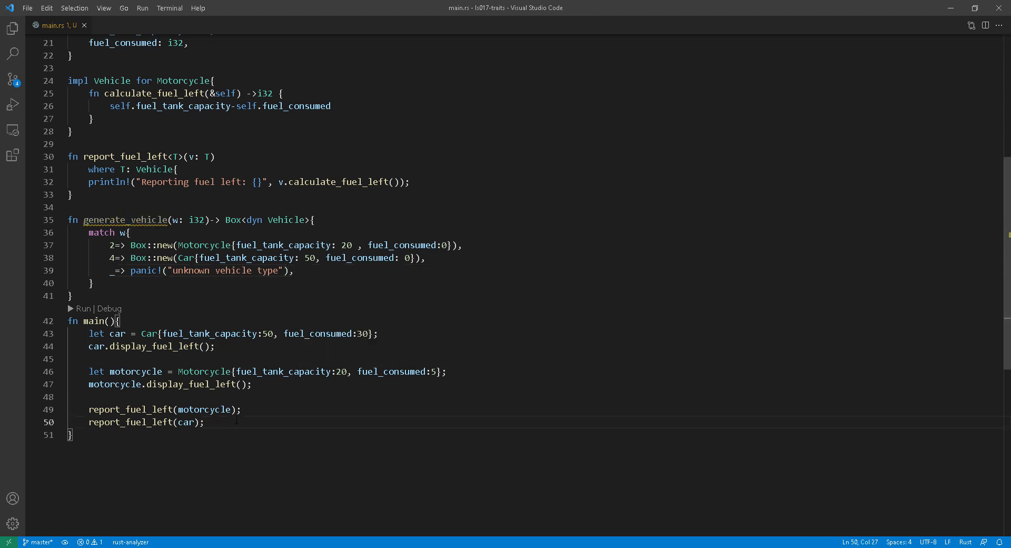
pyautogui.write('let new_vehicle = generate_vehicle(4);')
pyautogui.write('cls')
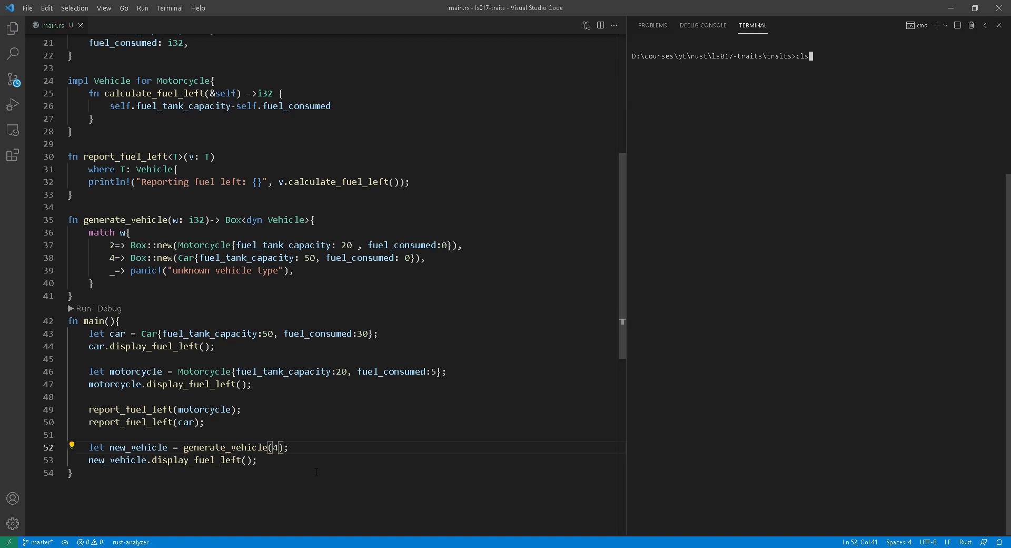
# Step: Clear the terminal with cls after main calls generate_vehicle(4) and display_fuel_left
pyautogui.press('Return')
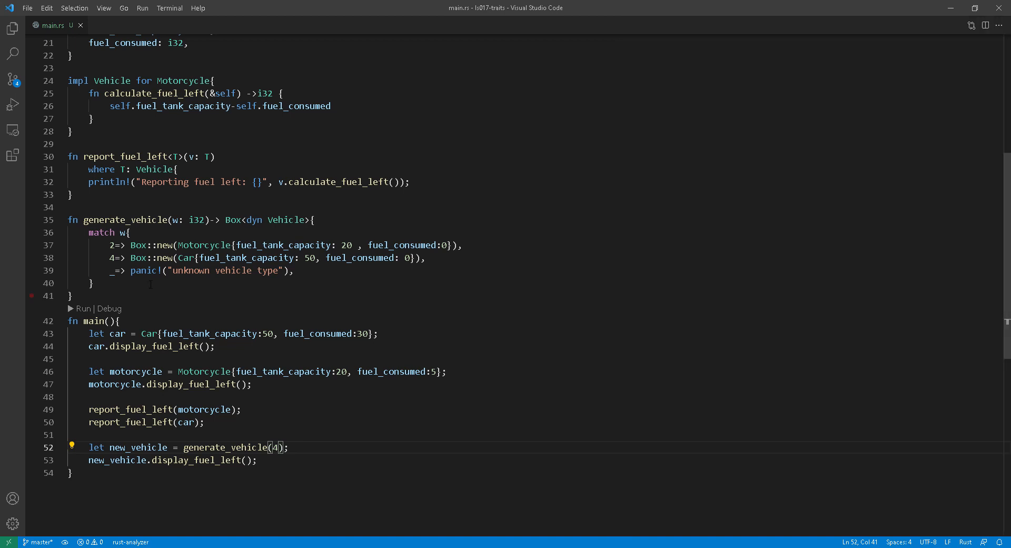
# Step: Try impl Vehicle as generate_vehicle's return type and run cargo run to see the error
pyautogui.doubleClick(266, 219)
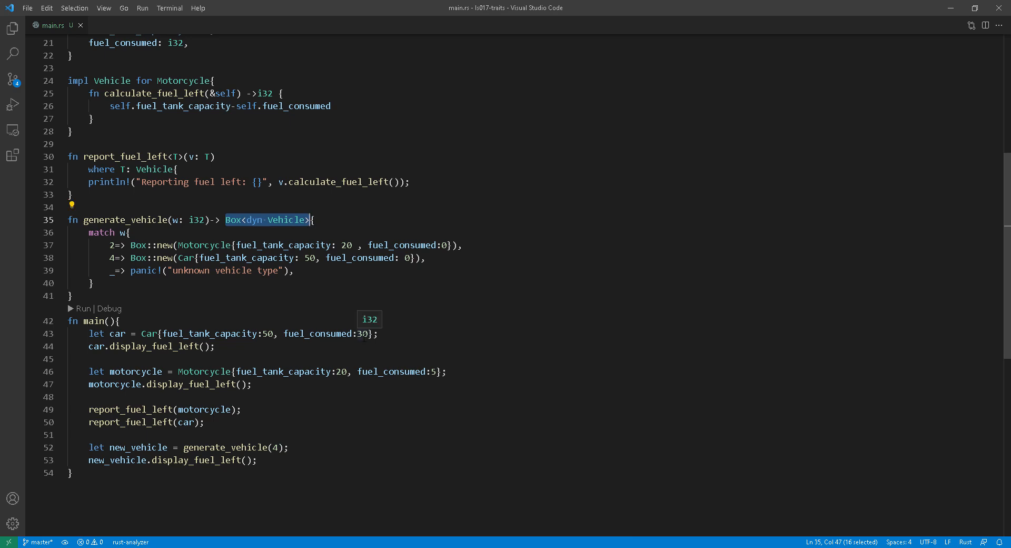
pyautogui.write('impl Vehicle')
pyautogui.write('cargo run')
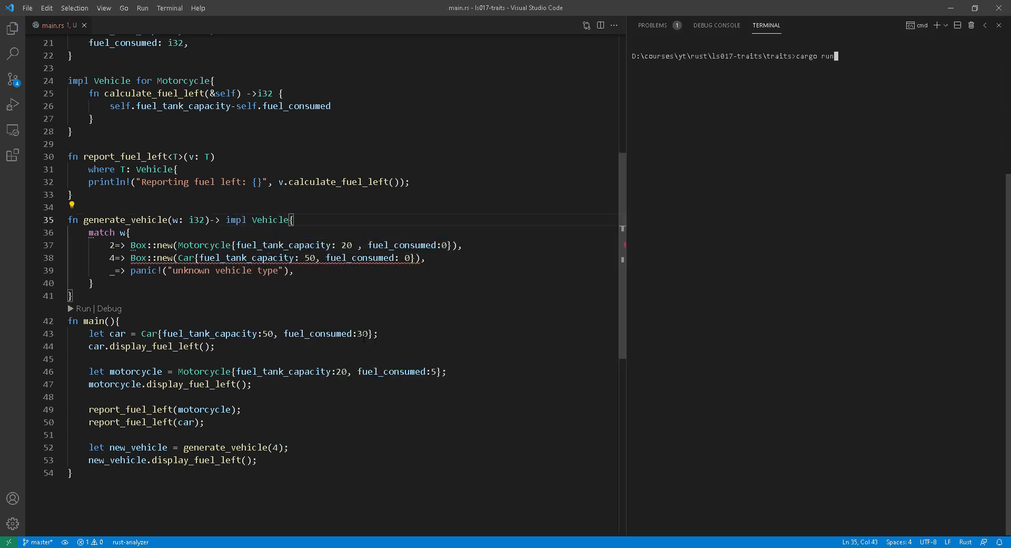
pyautogui.press('Return')
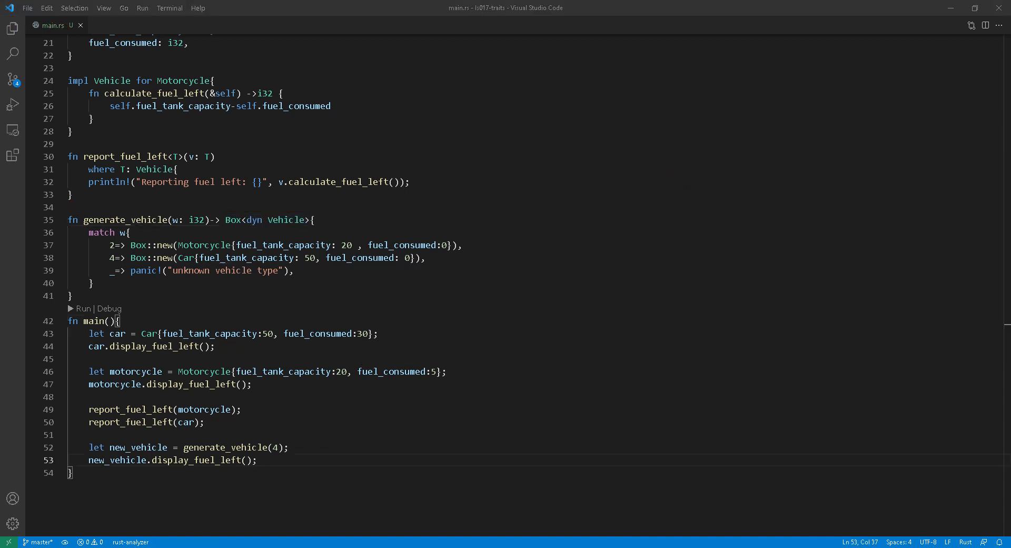
# Step: Declare let vehicle_vector: Vec<Box<dyn Vehicle>> = vec! in main
pyautogui.write('let')
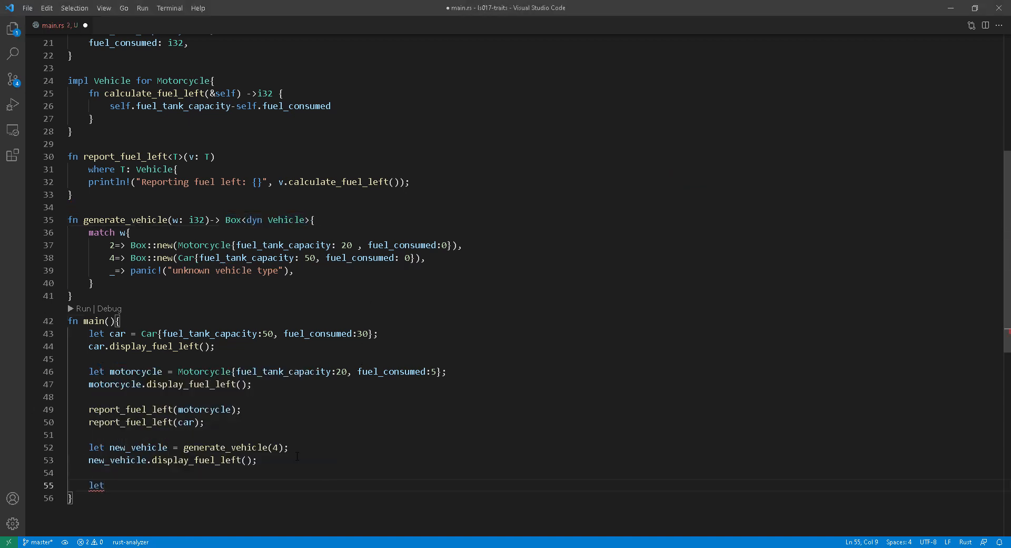
pyautogui.write('vehicle_vector')
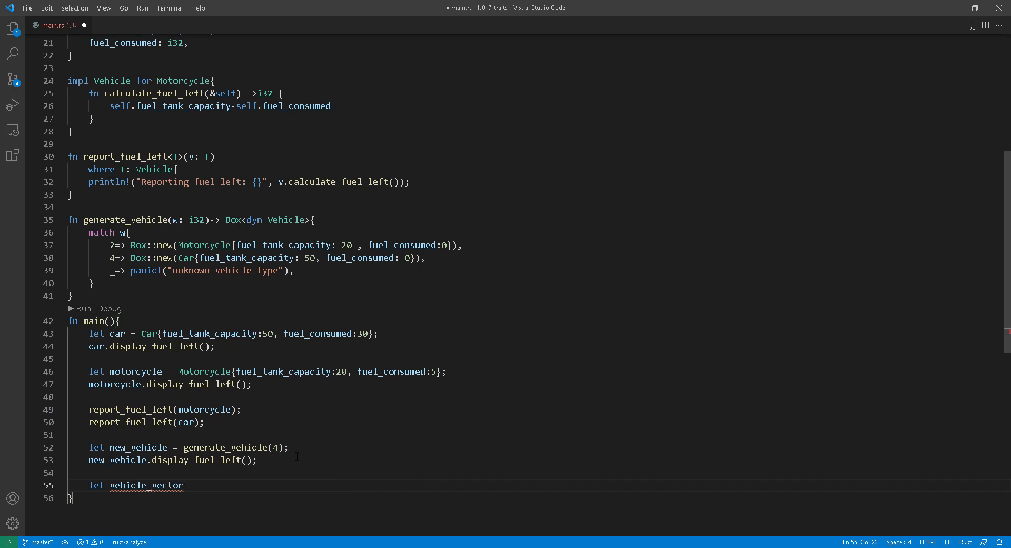
pyautogui.write(': Ve')
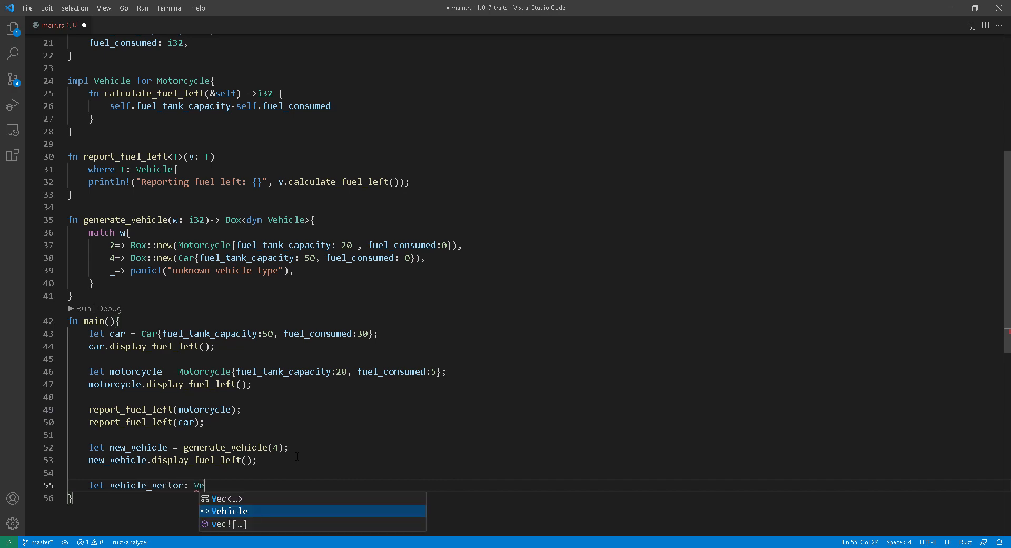
pyautogui.write('<Box<dyn')
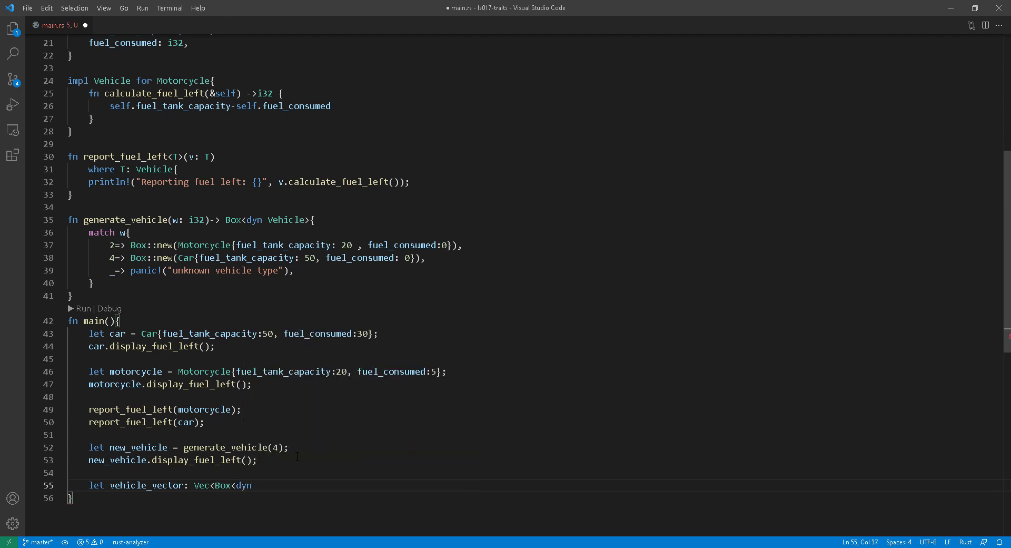
pyautogui.write('Vehicle>>')
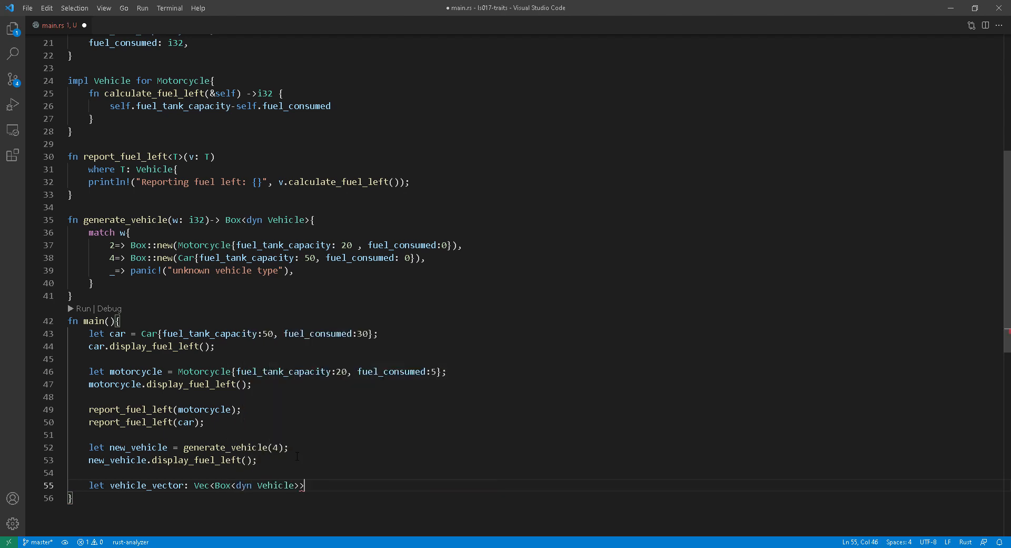
pyautogui.write('= vec![')
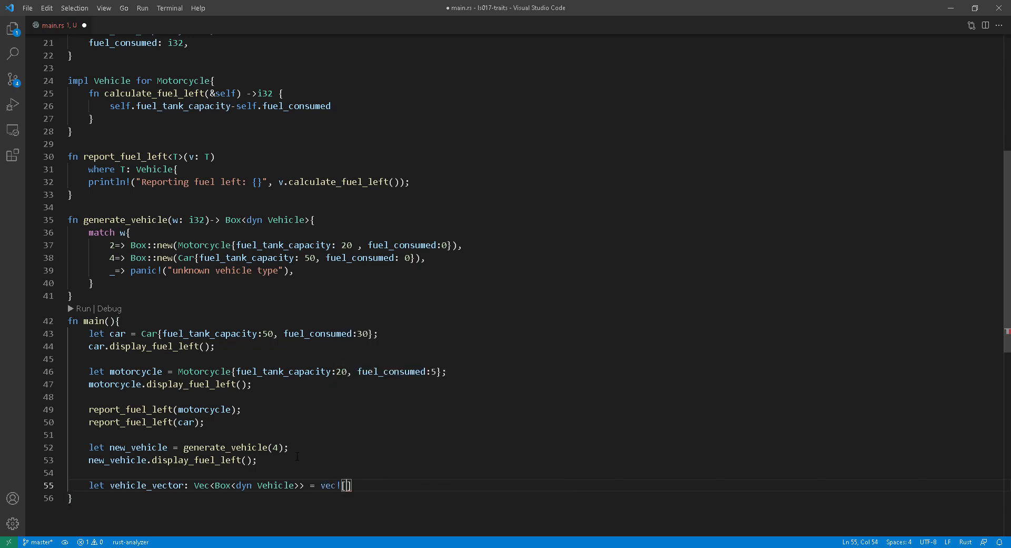
# Step: Fill the vector with Box::new(car) and Box::new(motorcycle), then prefix a report_fuel_left argument with &
pyautogui.write('Box::new(car)')
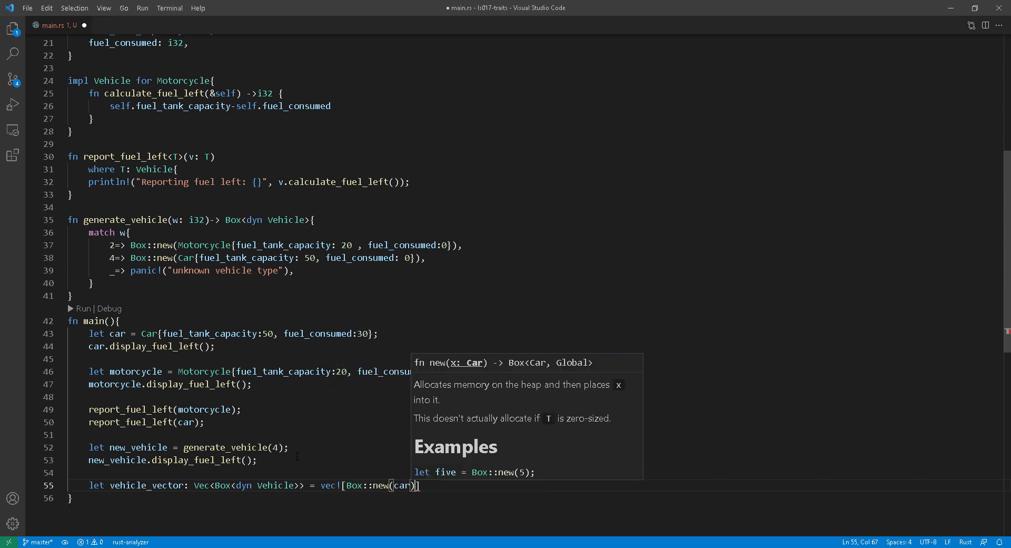
pyautogui.write(', Box::e')
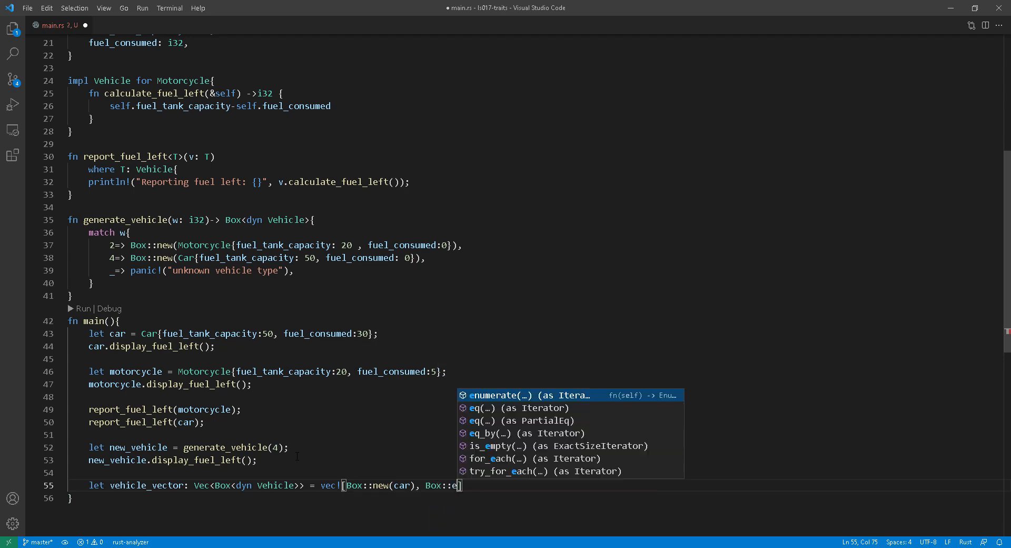
pyautogui.write('motorcycle)')
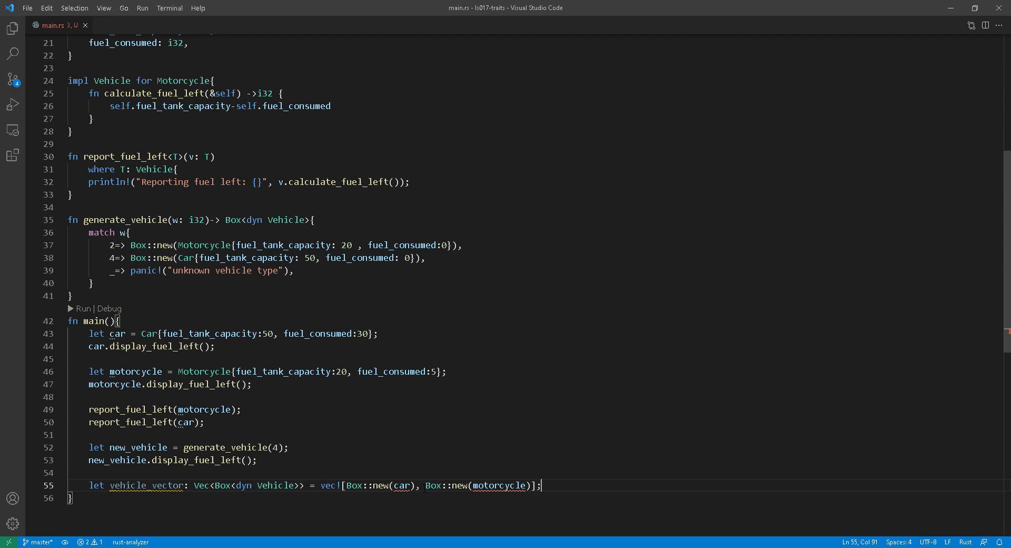
pyautogui.click(77, 397)
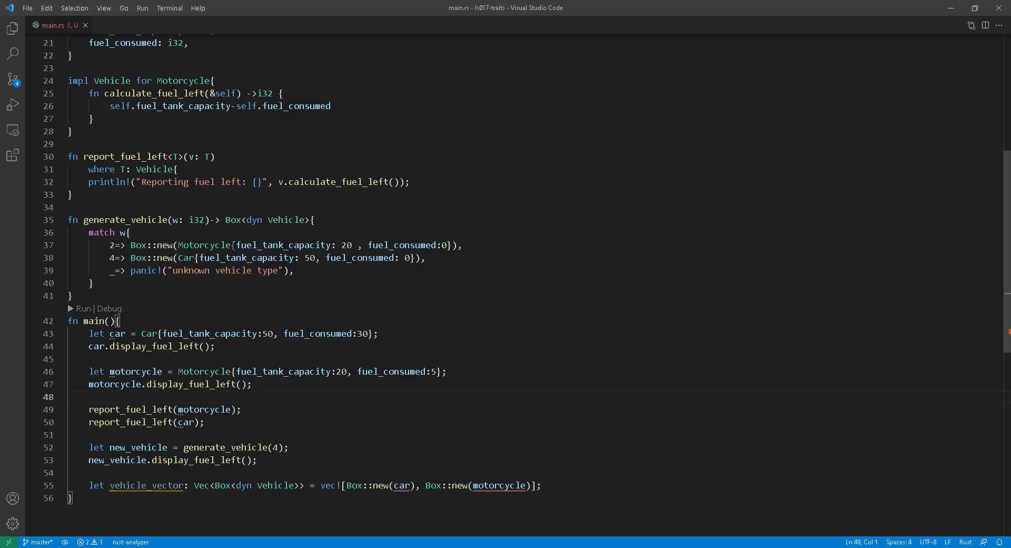
pyautogui.write('&')
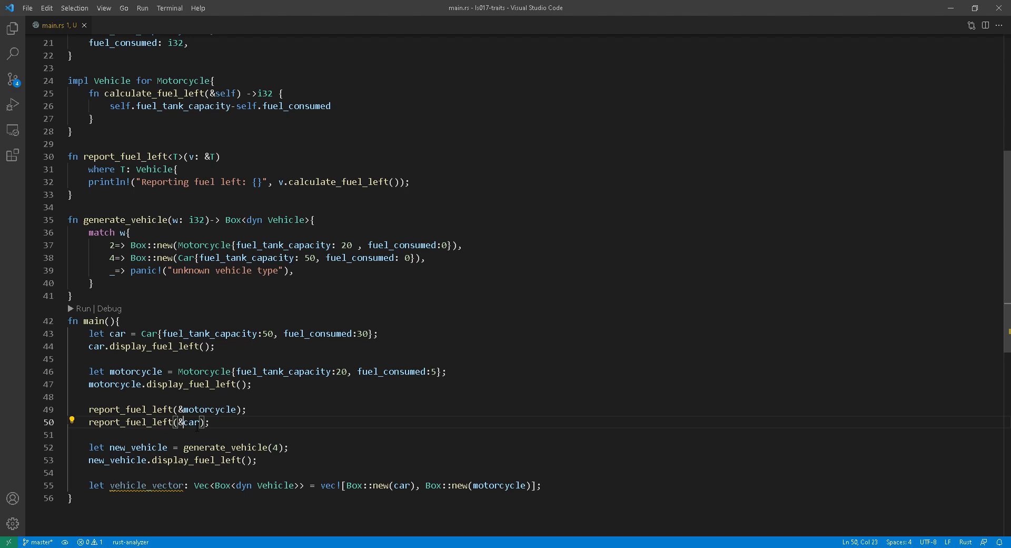
# Step: Start a for vv in loop on a new line below vehicle_vector
pyautogui.write('for vv in')
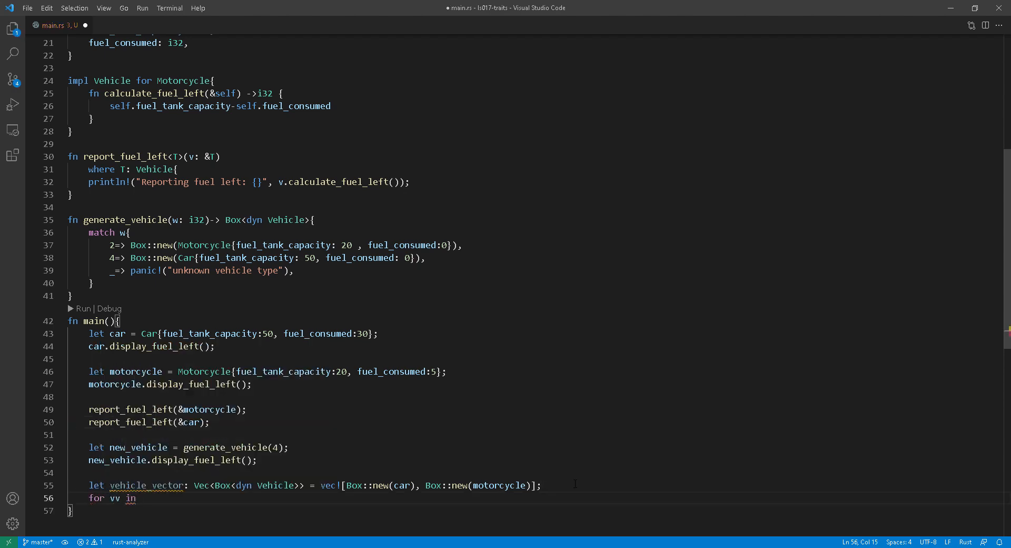
# Step: Complete the loop printing "calculating fuel left {}" with vv.calculate_fuel_left() and save main.rs
pyautogui.write('p')
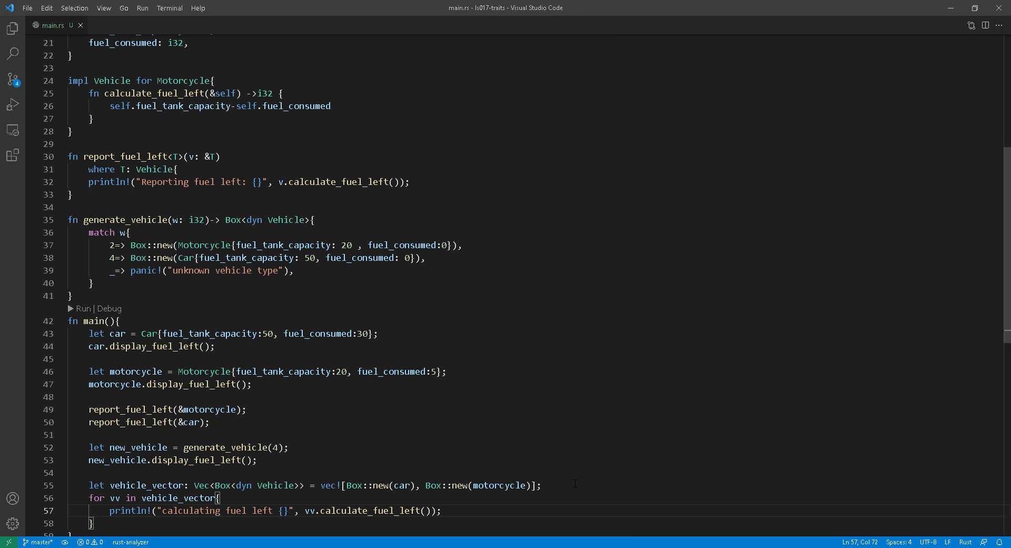
pyautogui.click(448, 438)
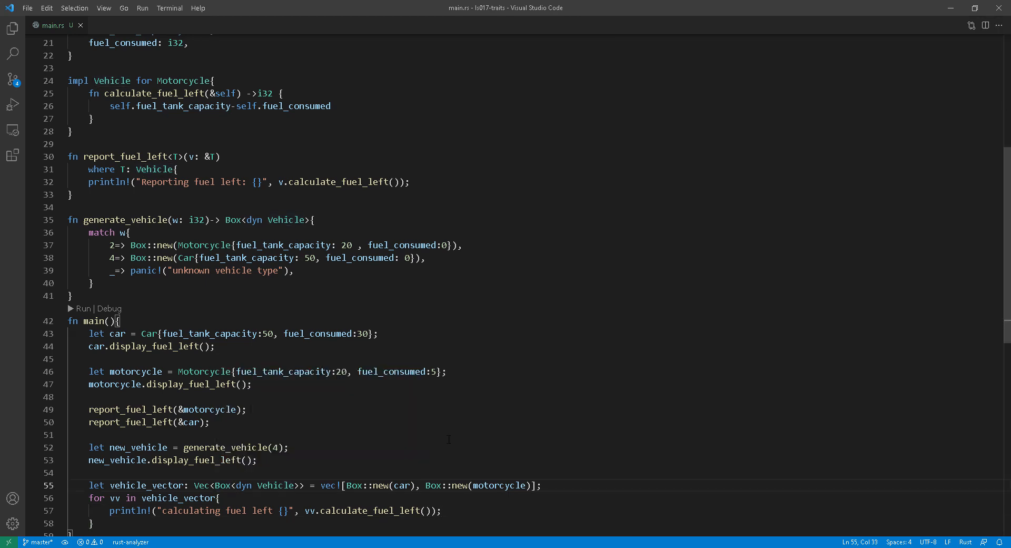